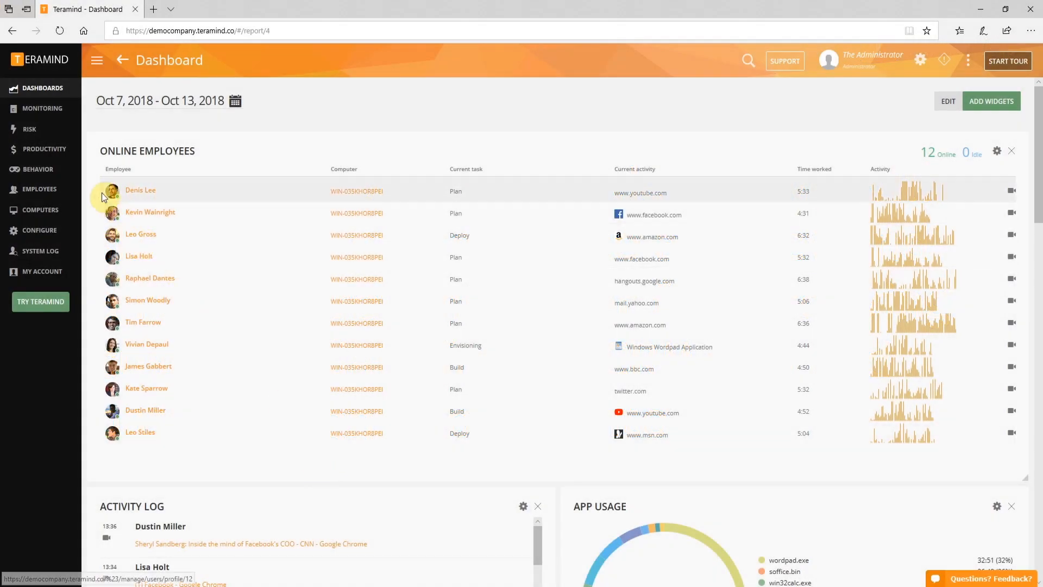
Go to Behavior > Policies to list the existing TEST and PCI-DSS Compliance policies.
left_click(38, 169)
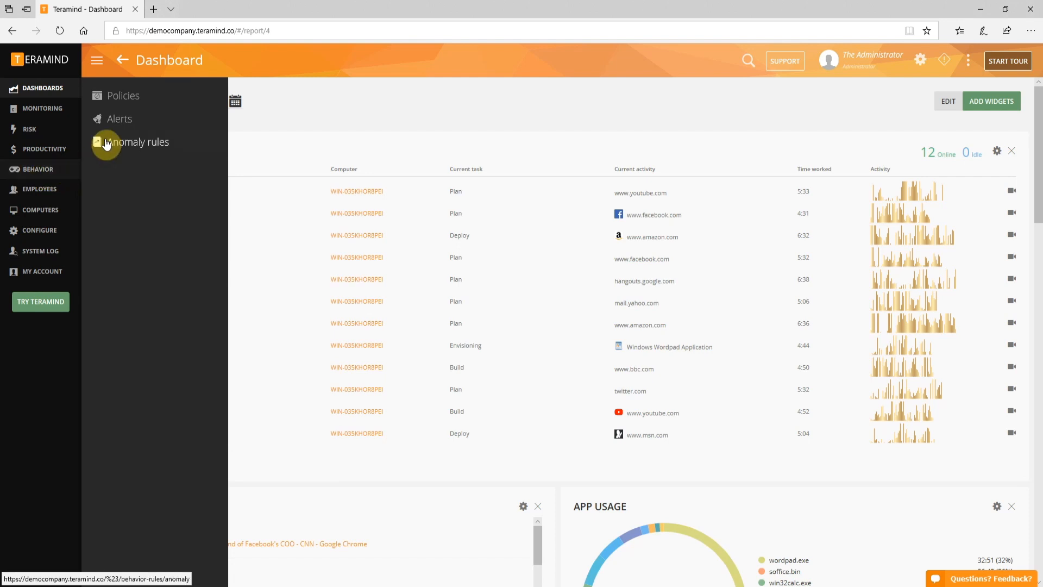
mouse_move(129, 96)
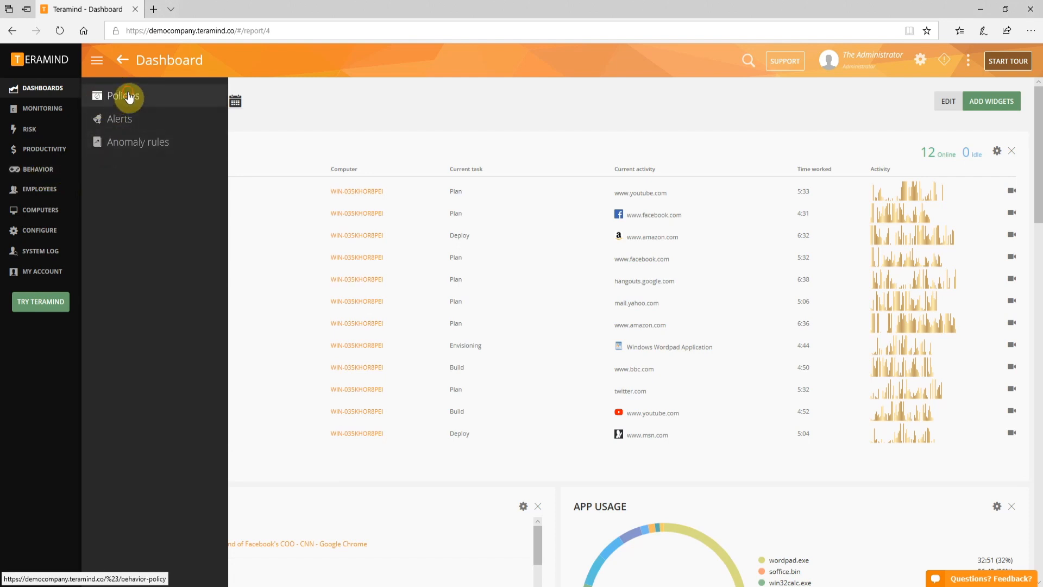
left_click(125, 96)
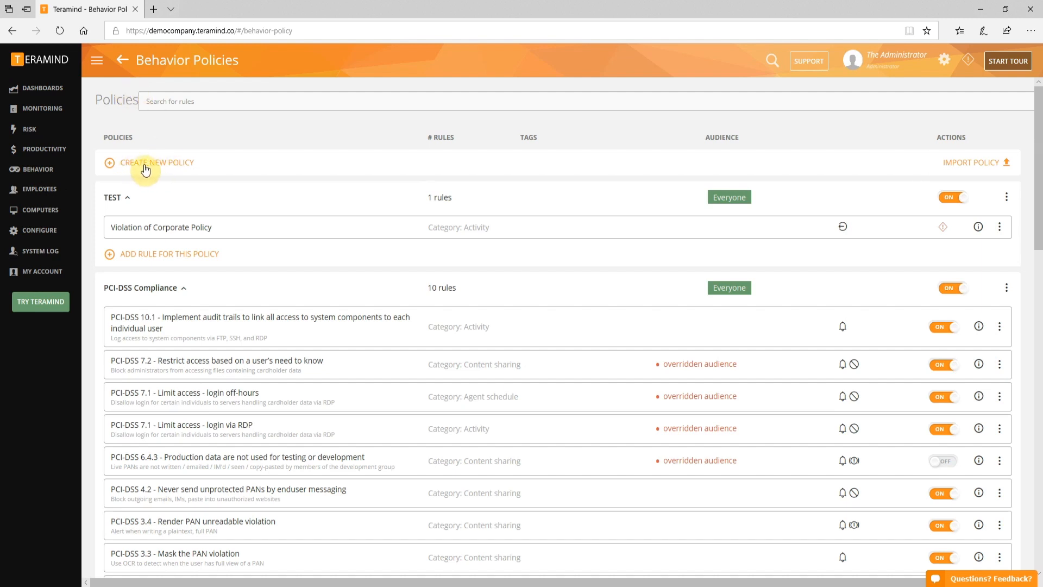
mouse_move(155, 170)
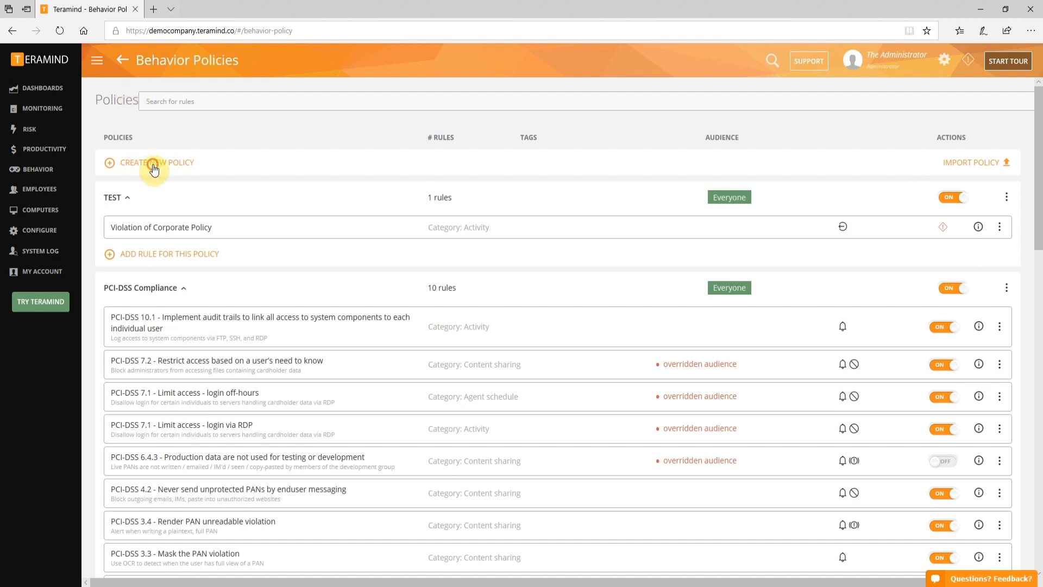
Create a policy named 'Limit CRM data sharing' that applies to Everyone.
left_click(155, 163)
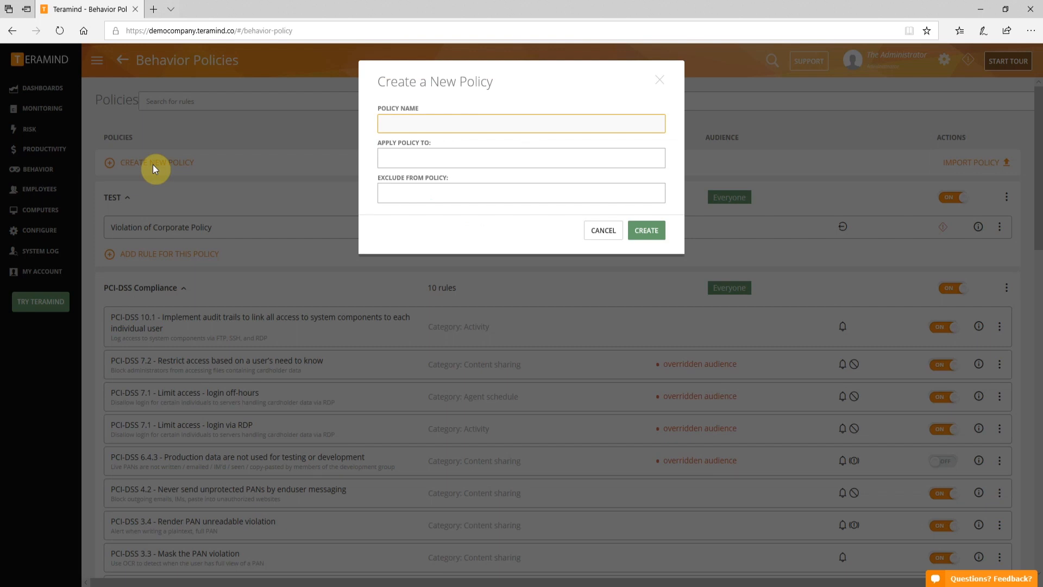
left_click(521, 123)
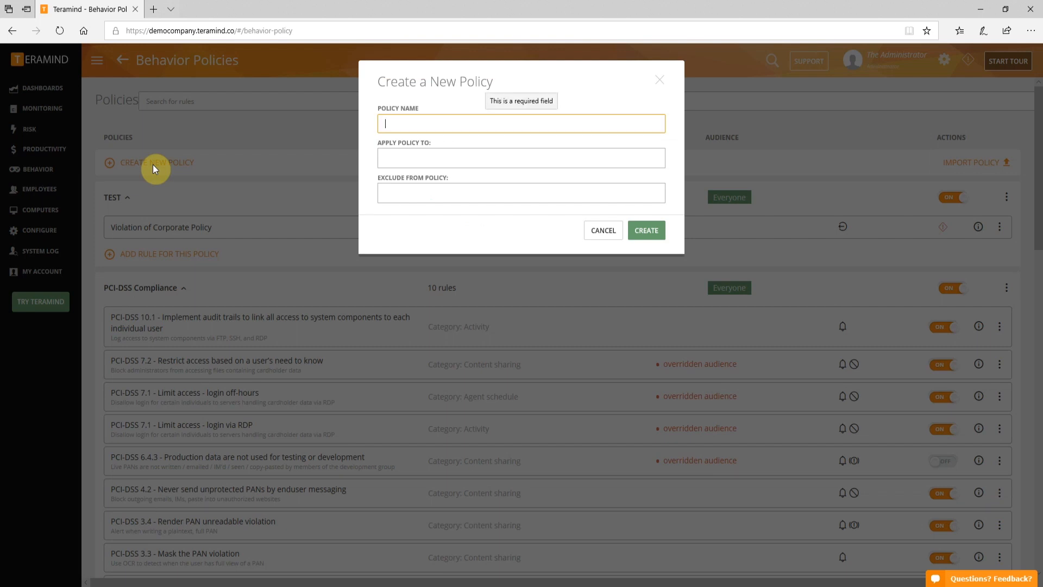
type("Limit CRM")
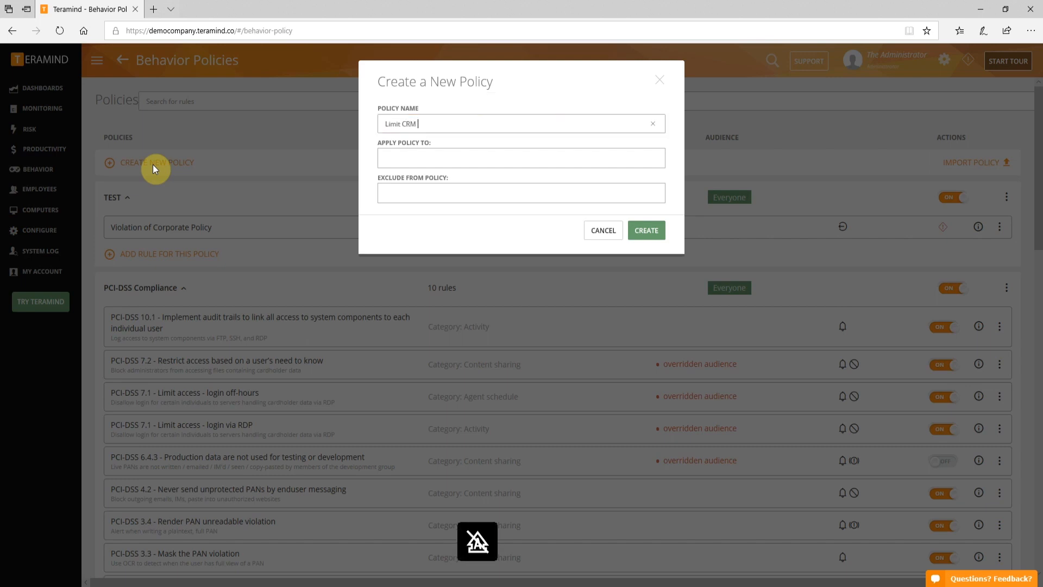
type("data sharing")
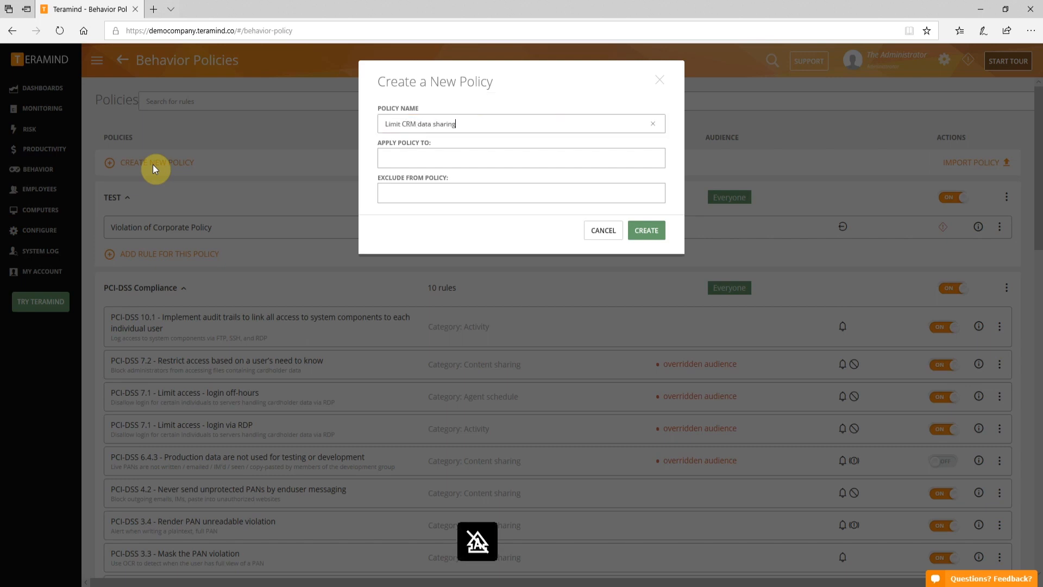
mouse_move(452, 175)
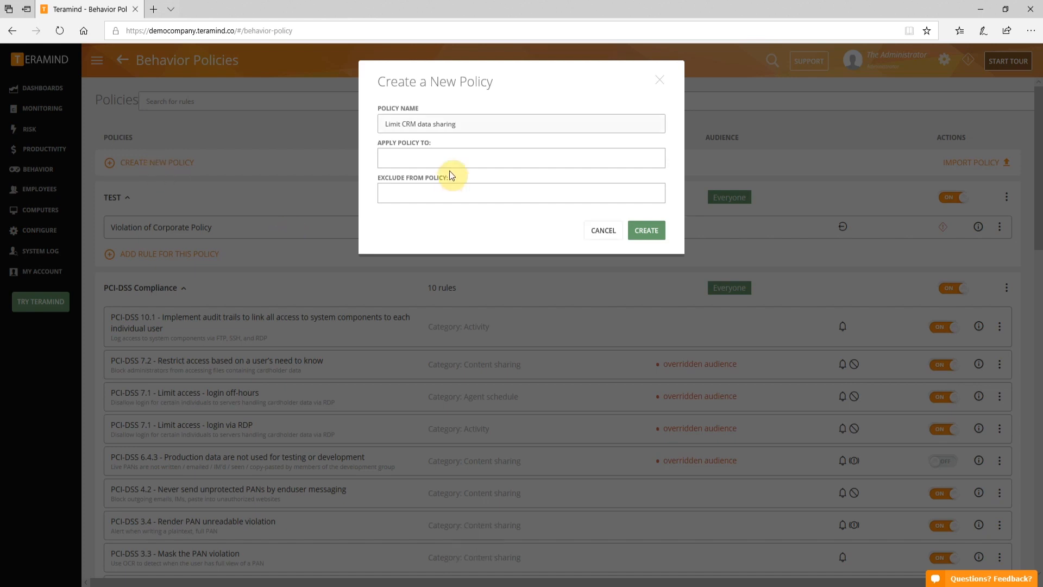
left_click(521, 158)
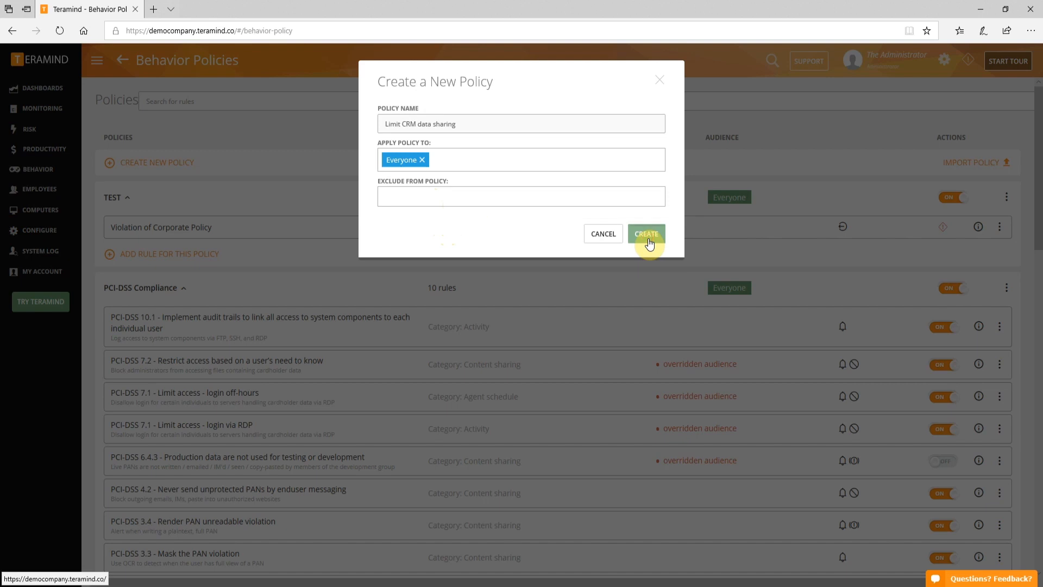
left_click(646, 234)
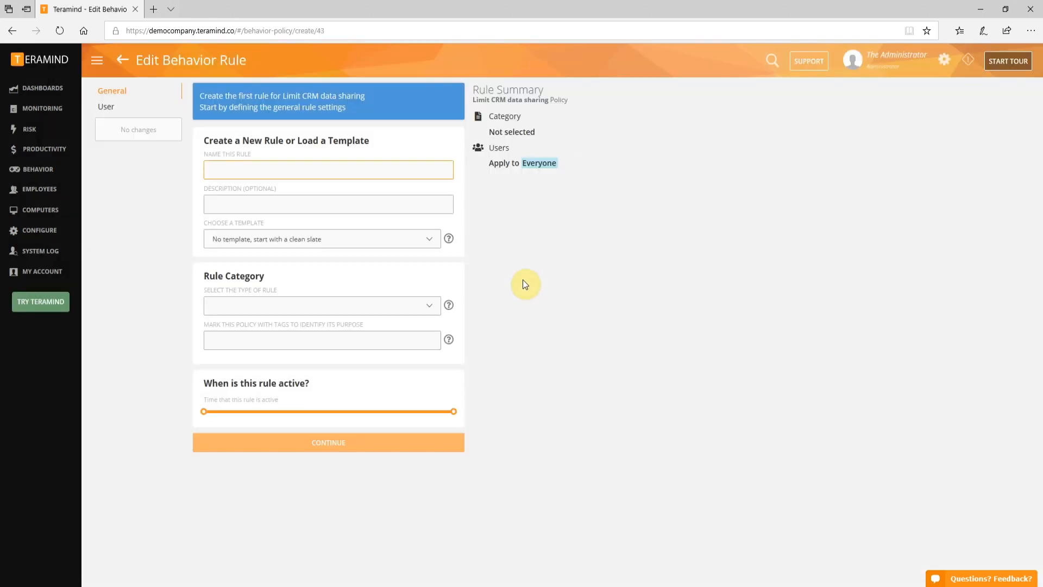
mouse_move(337, 217)
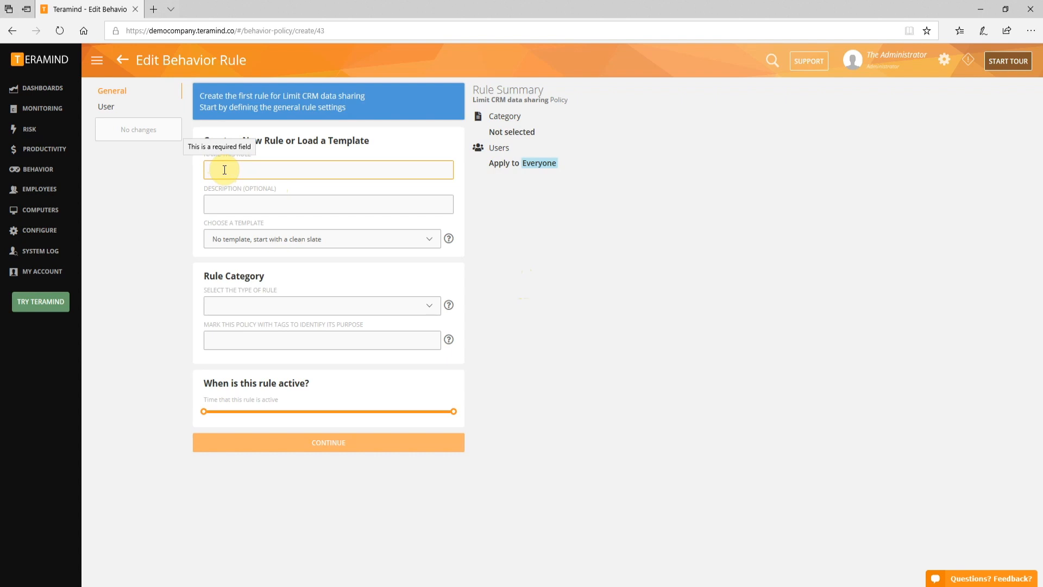
Name the rule 'Limit CRM data sharing through copy/paste'.
type("L")
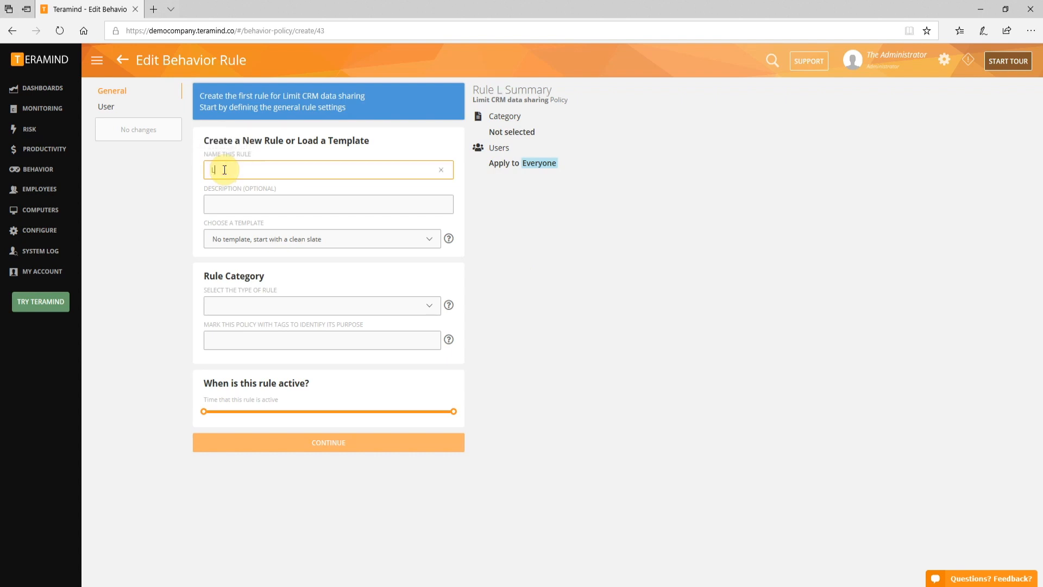
type("Limit CRM d")
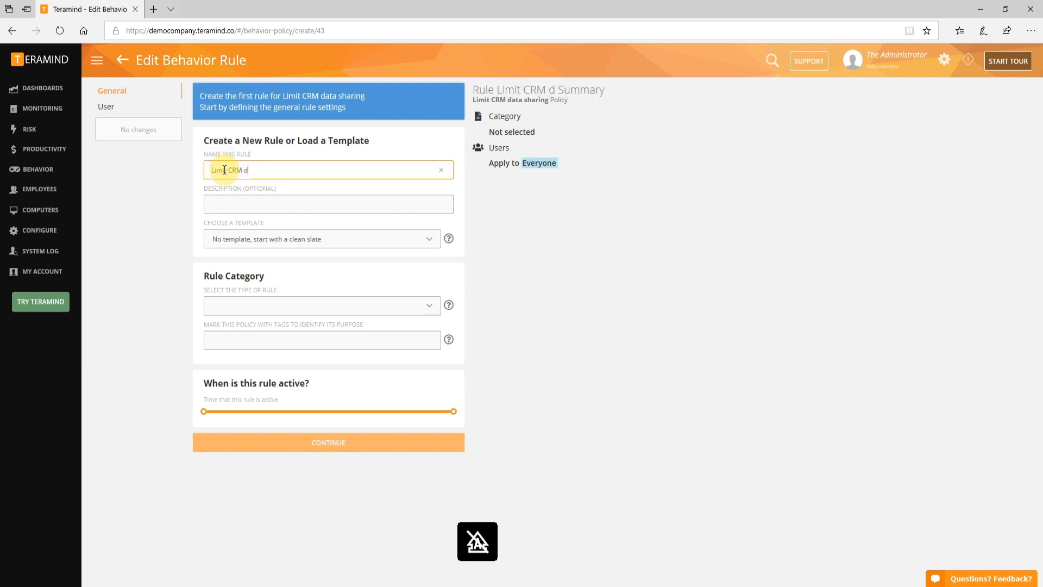
type("ata sharing through c")
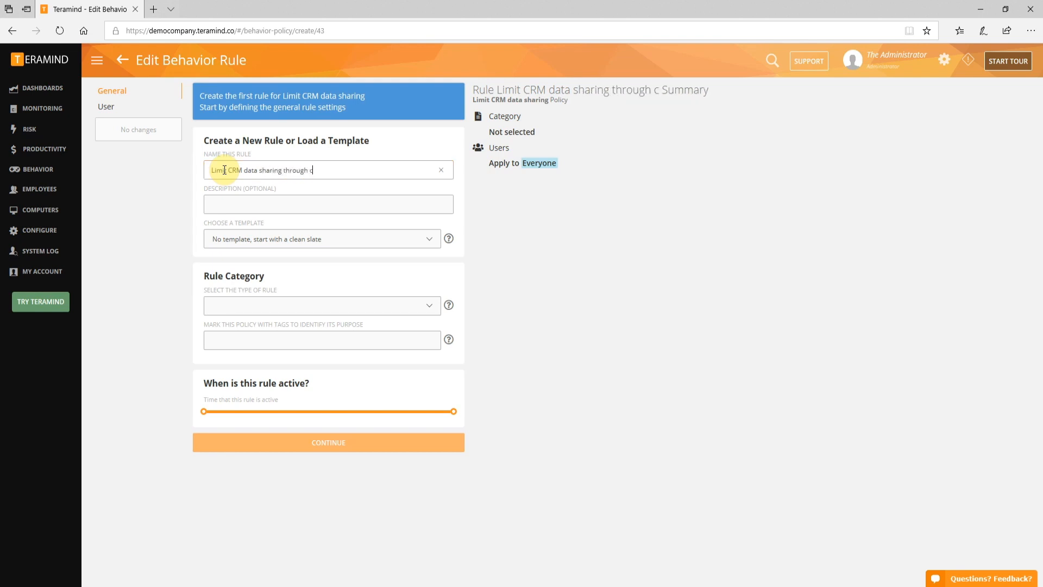
type("opy")
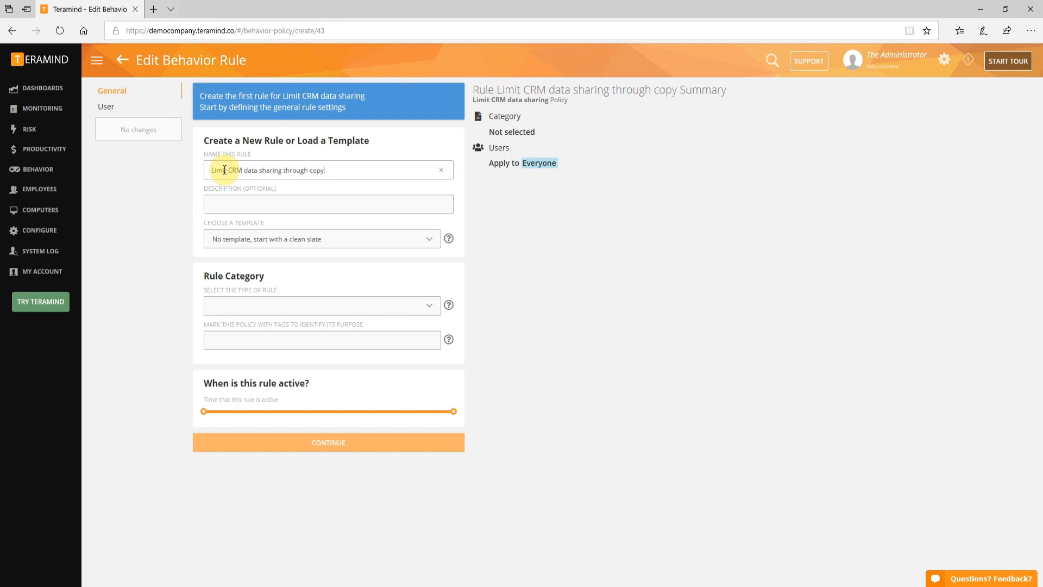
type("/paste")
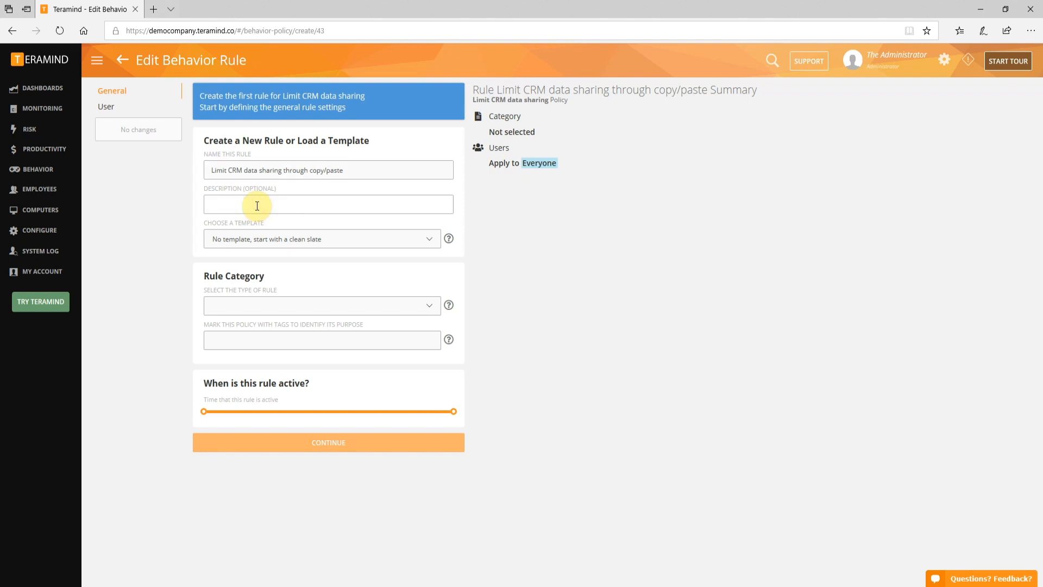
Describe the rule as preventing customer information from being shared outside the CRM.
type("Prevent")
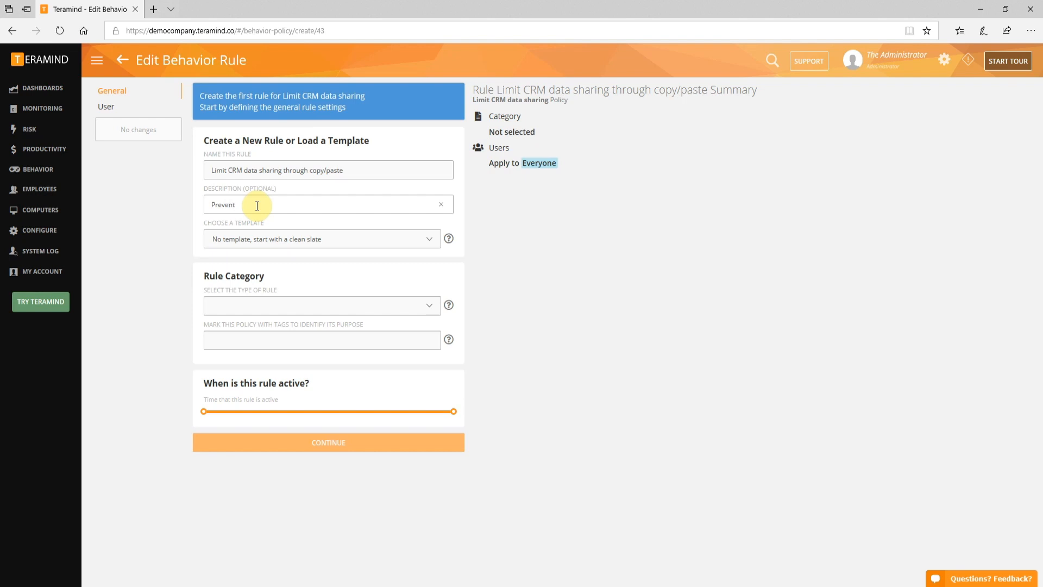
type("customer")
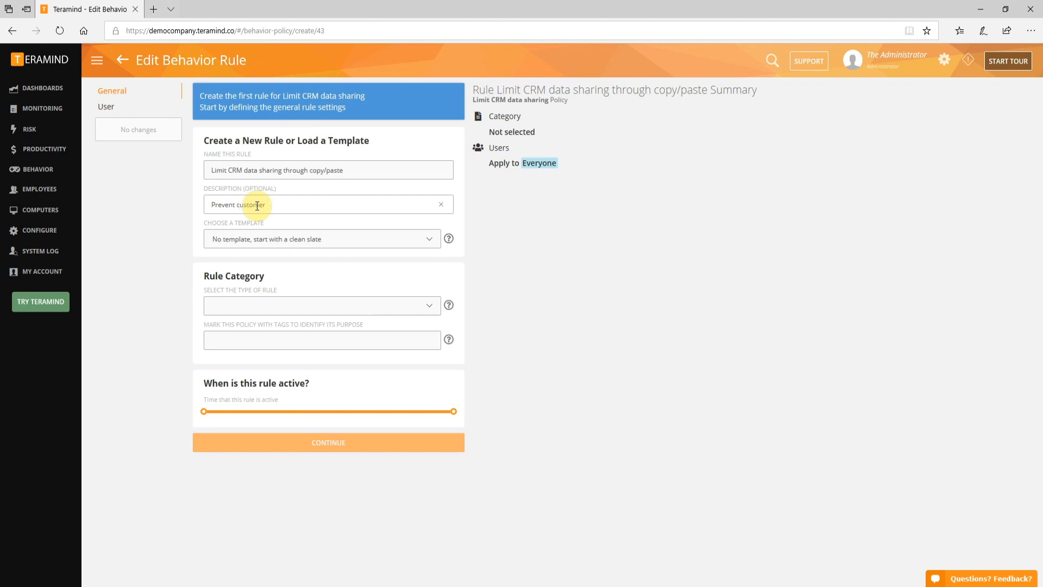
type("ino")
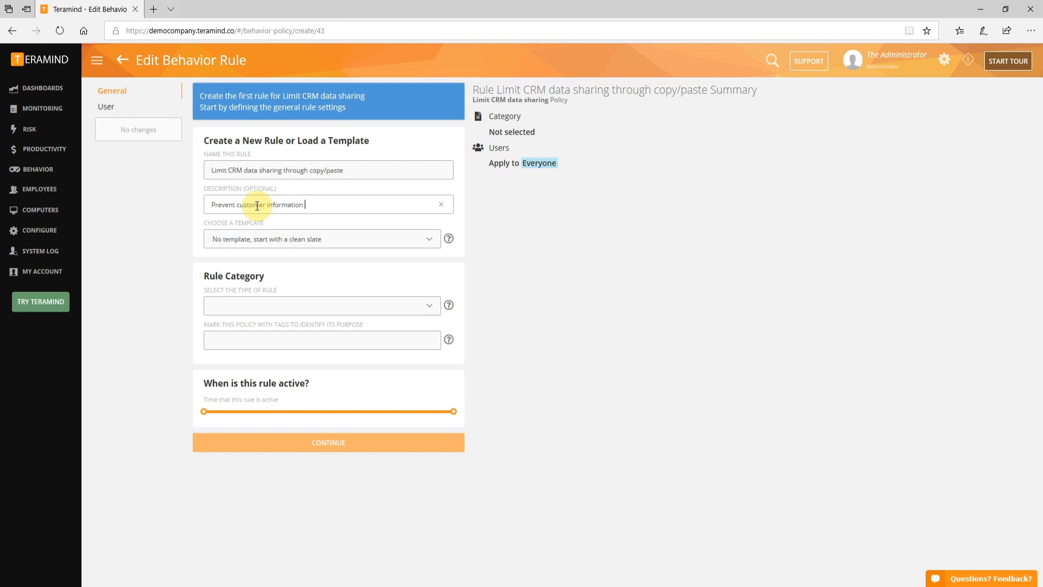
type("from being")
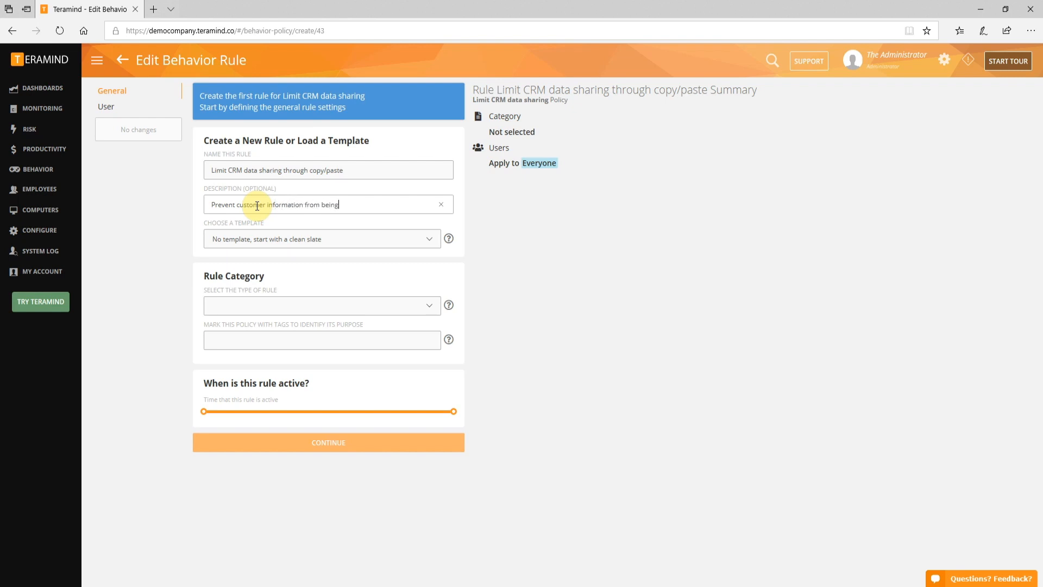
type("shared")
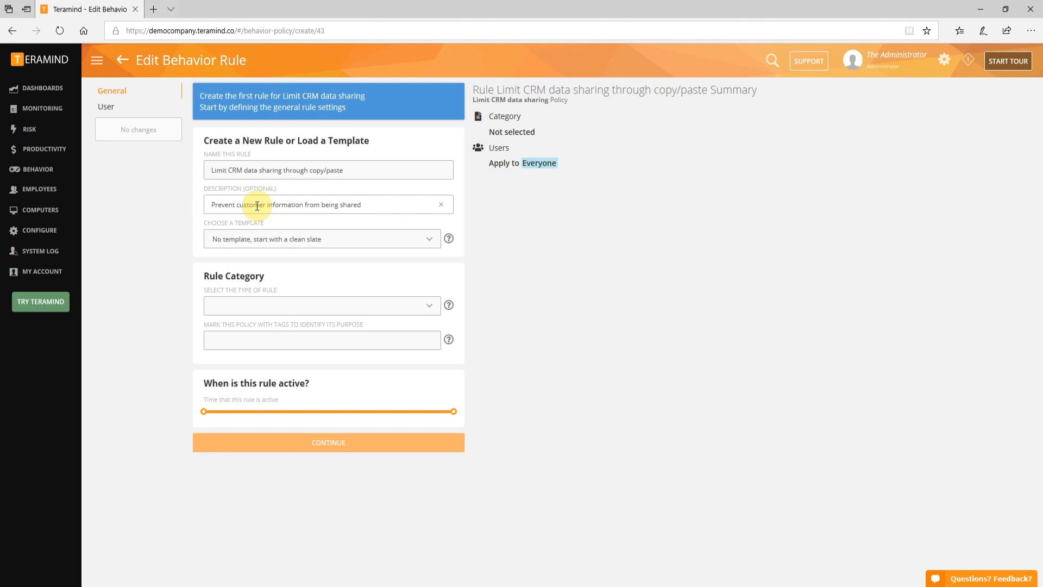
type("outside the CRM")
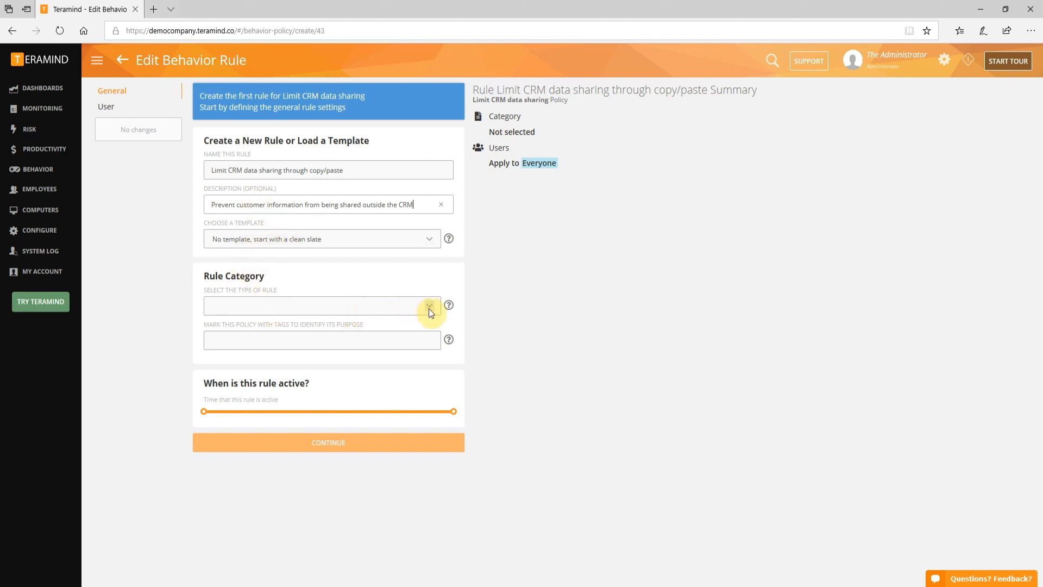
Set the rule category to Content sharing with Clipboard content monitored, then continue.
left_click(429, 305)
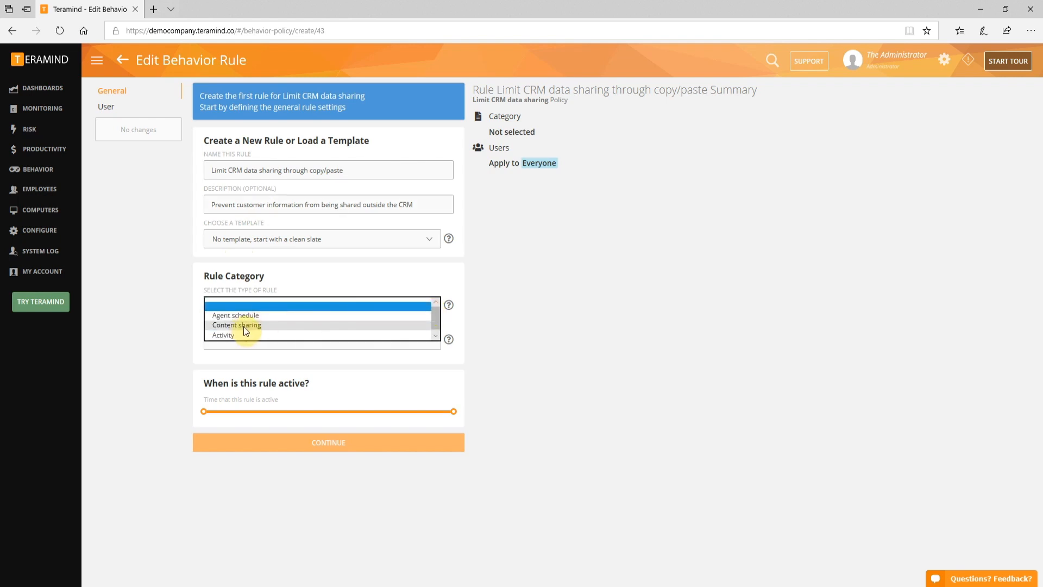
left_click(237, 325)
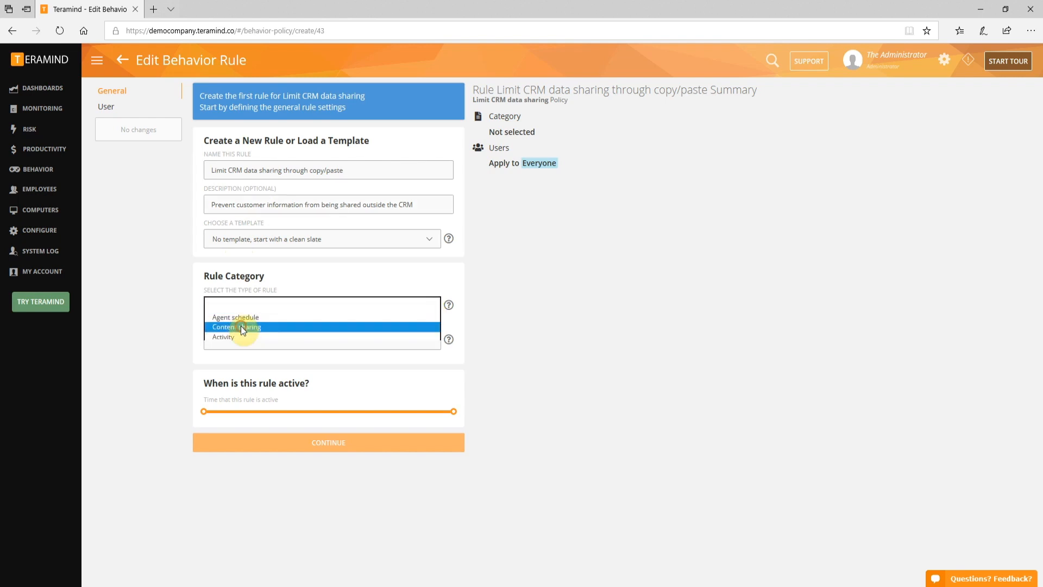
left_click(236, 327)
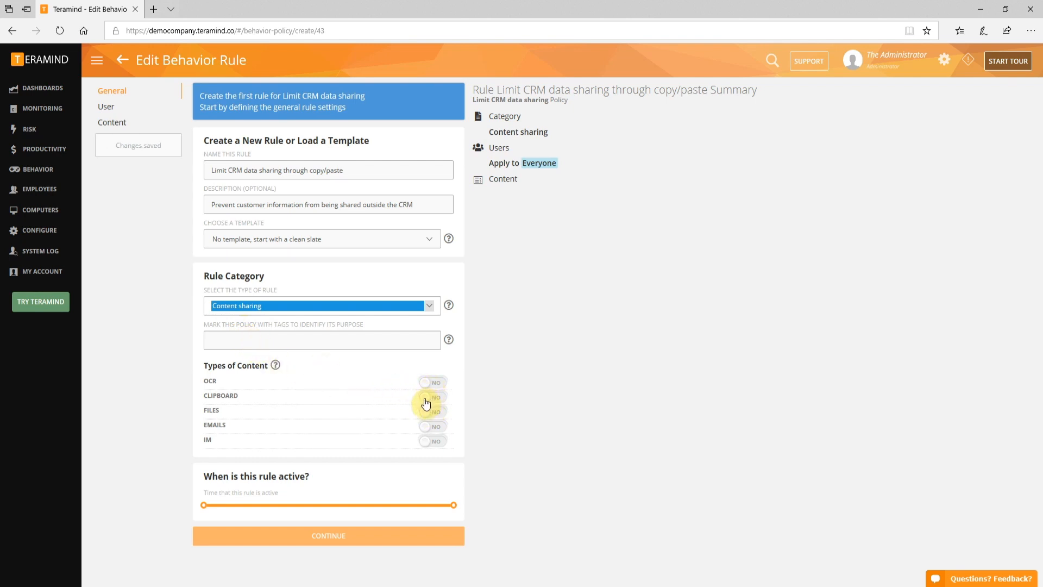
left_click(432, 398)
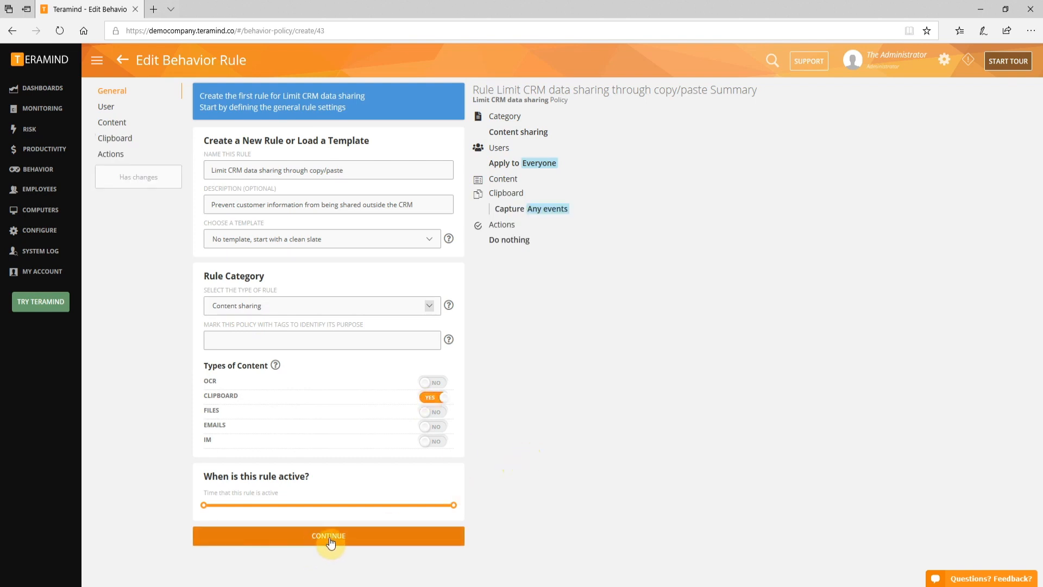
left_click(328, 536)
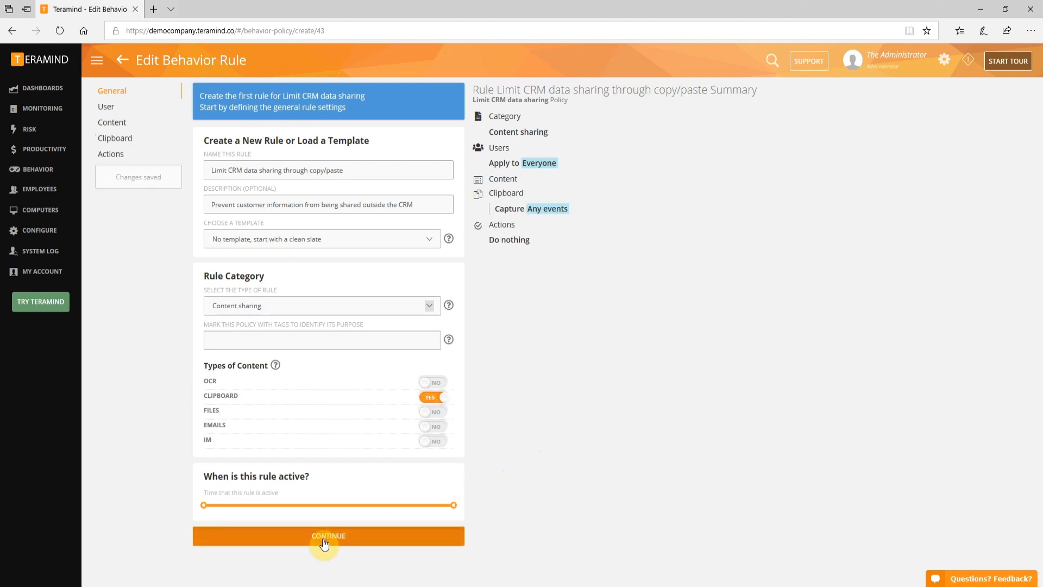
Make the rule inherit policy settings, applying to Everyone with no exclusions.
left_click(328, 535)
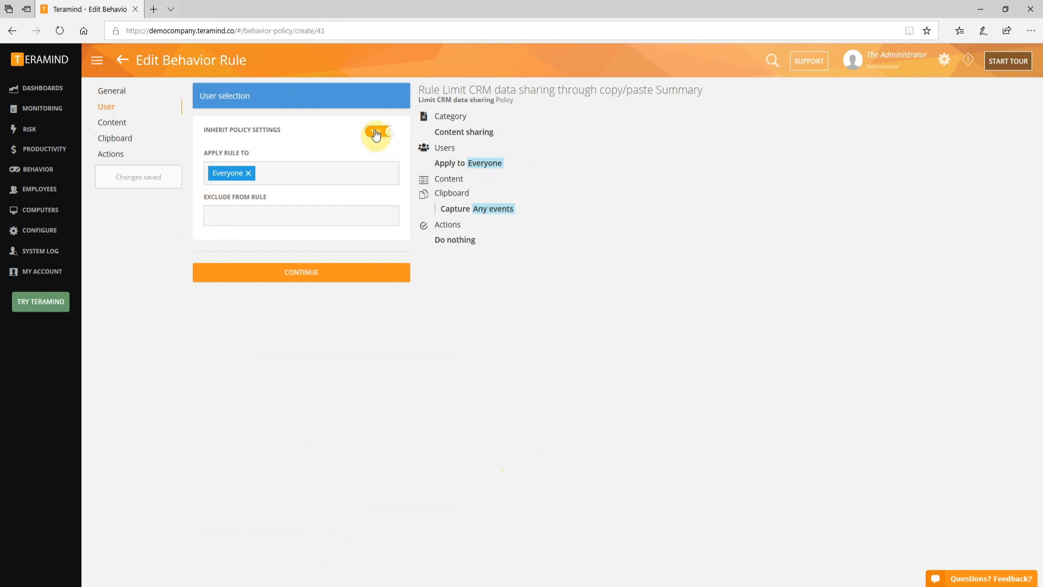
left_click(377, 132)
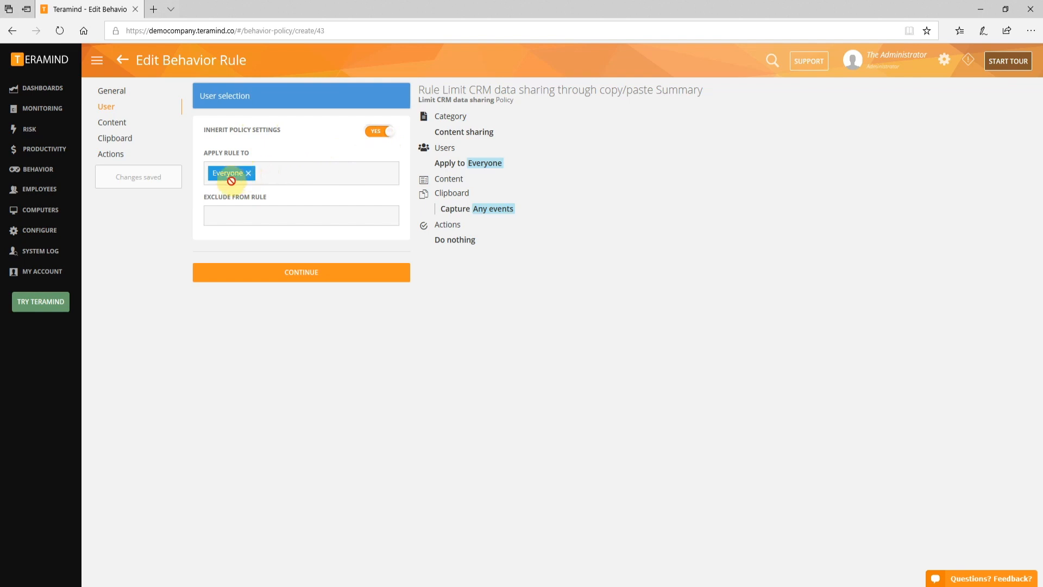
mouse_move(231, 222)
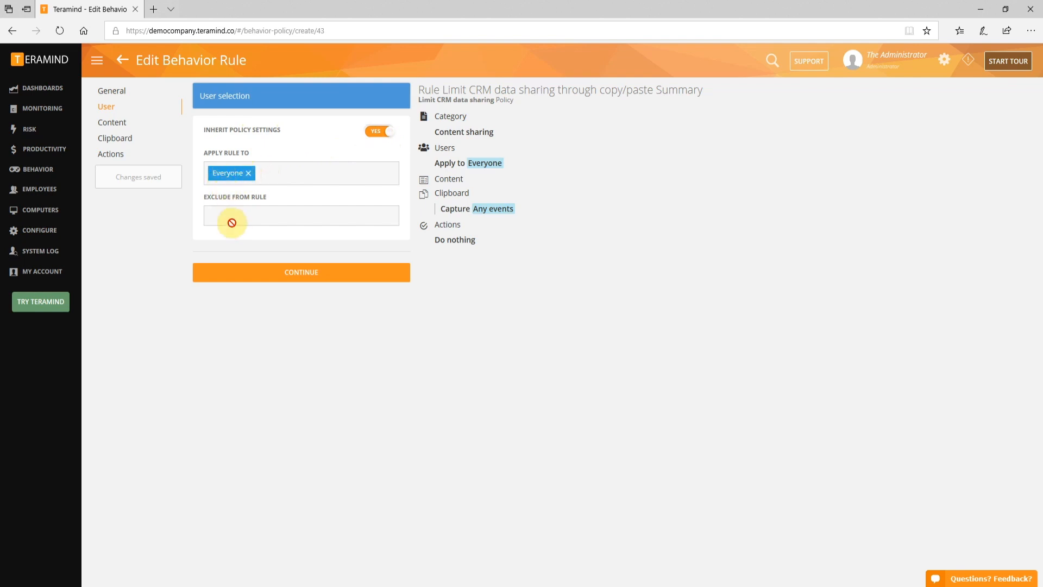
mouse_move(251, 272)
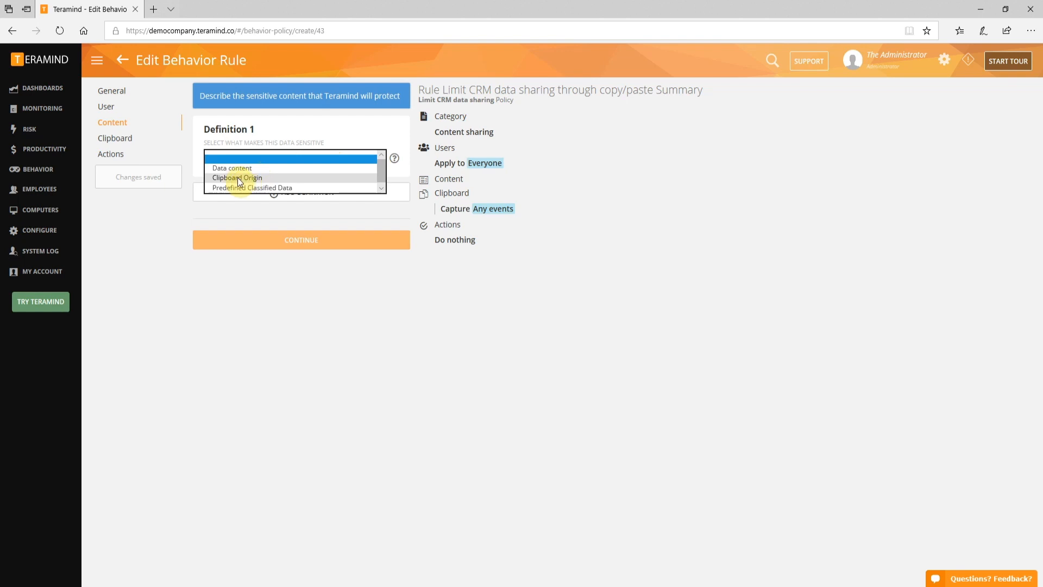
Base sensitive content on clipboard origin from a webpage whose URL Contains a value.
left_click(237, 177)
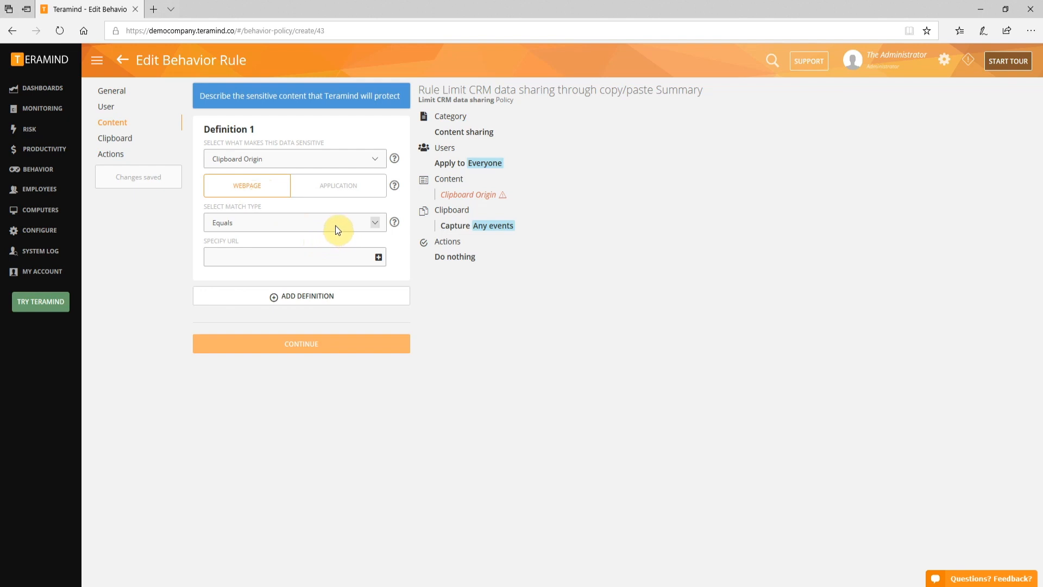
left_click(294, 223)
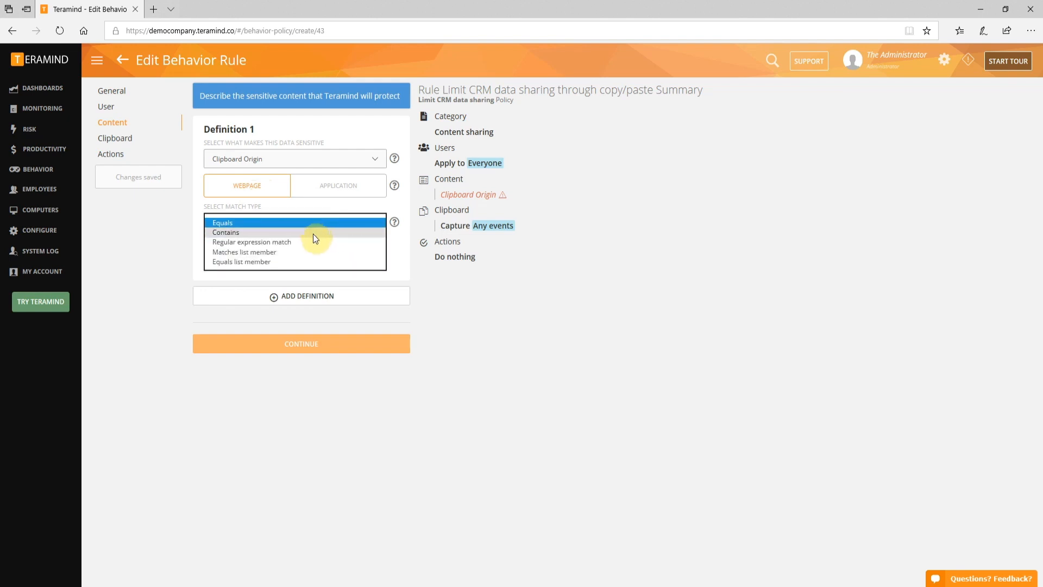
mouse_move(297, 267)
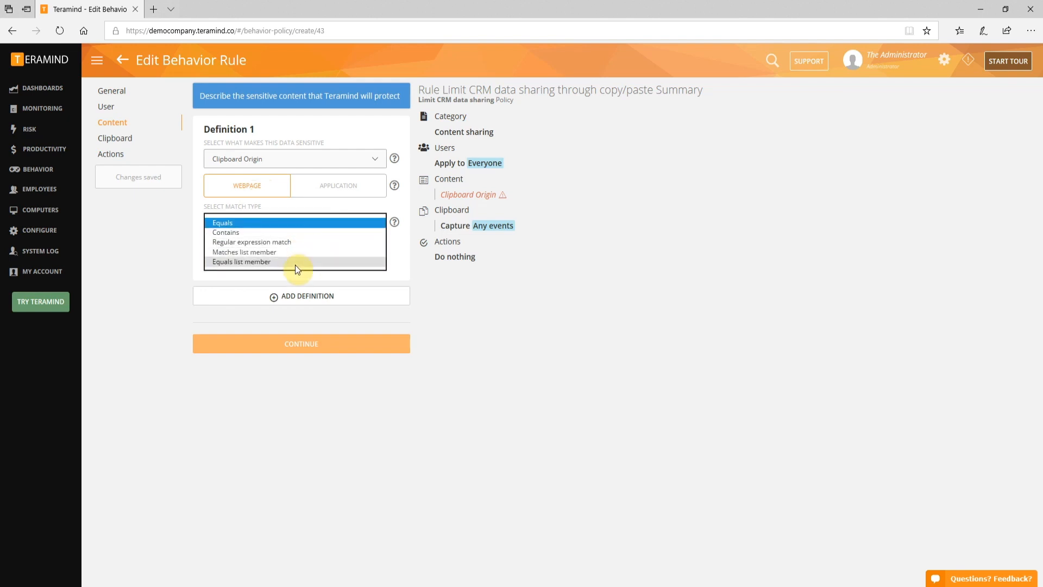
left_click(226, 232)
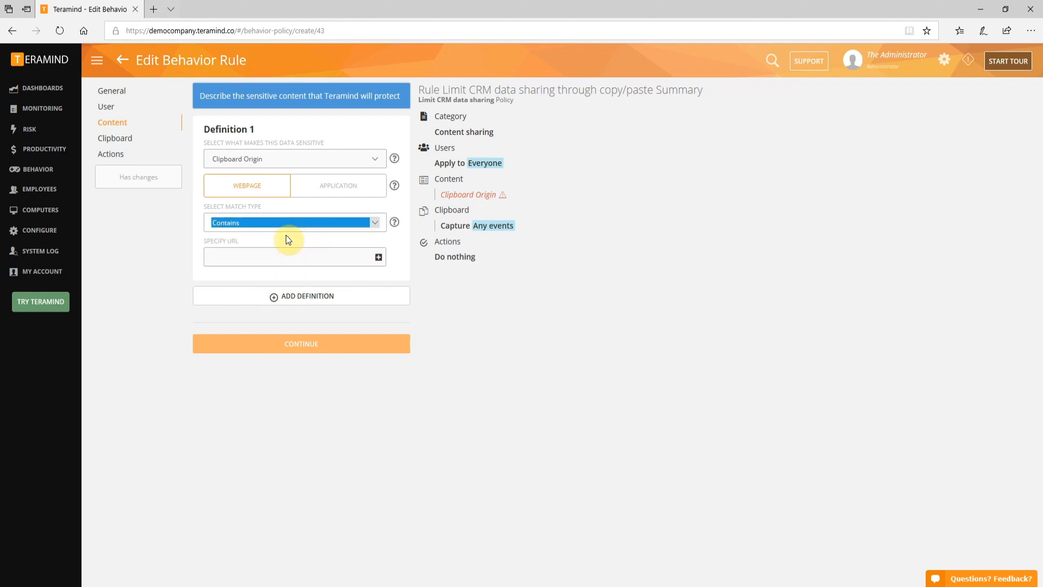
left_click(285, 257)
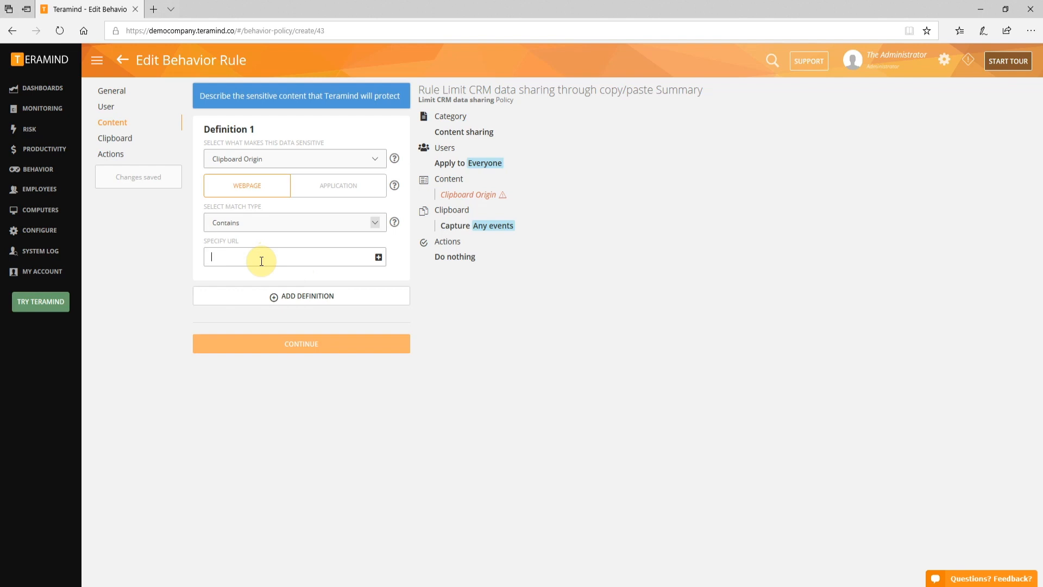
Enter lightning.force.com as the origin URL and save the content definition.
type("lightning")
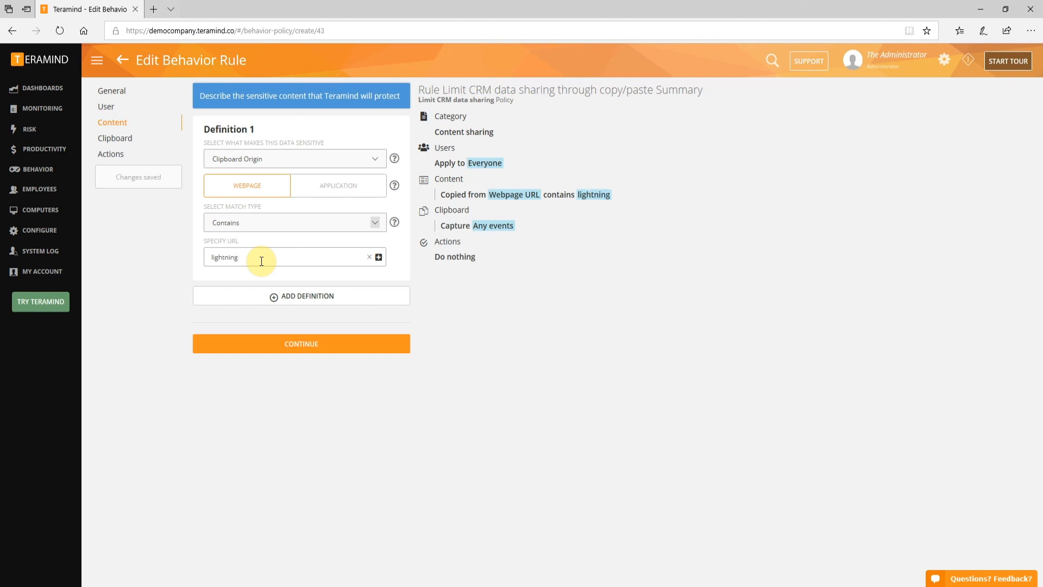
type(".f")
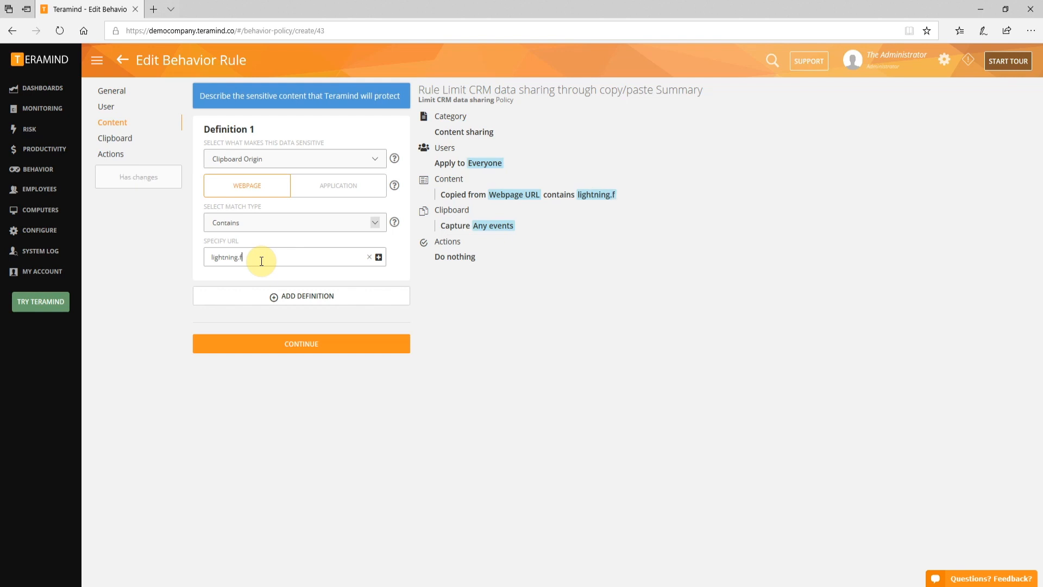
type("orce")
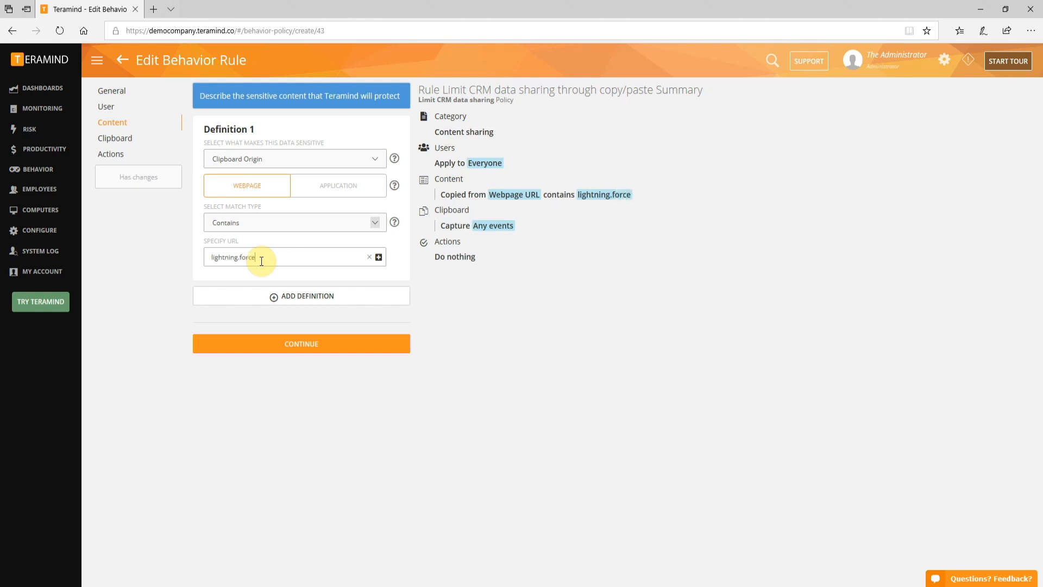
type(".c")
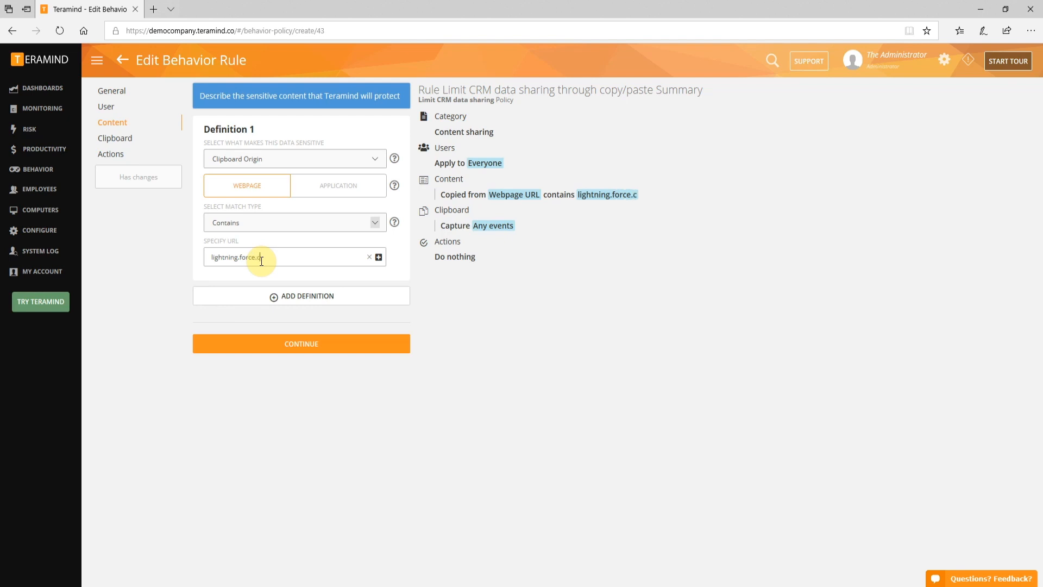
type("om")
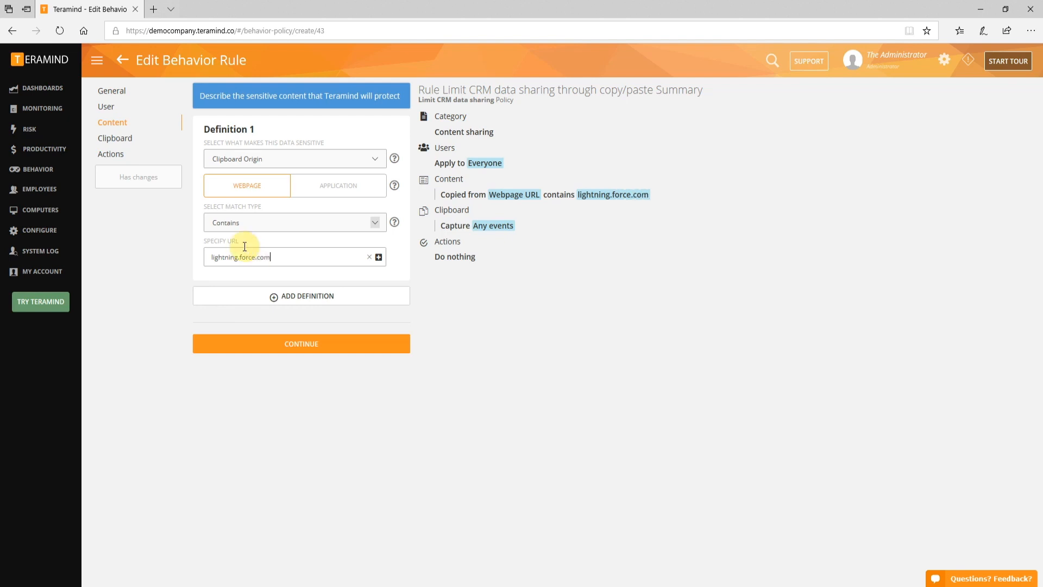
left_click(301, 344)
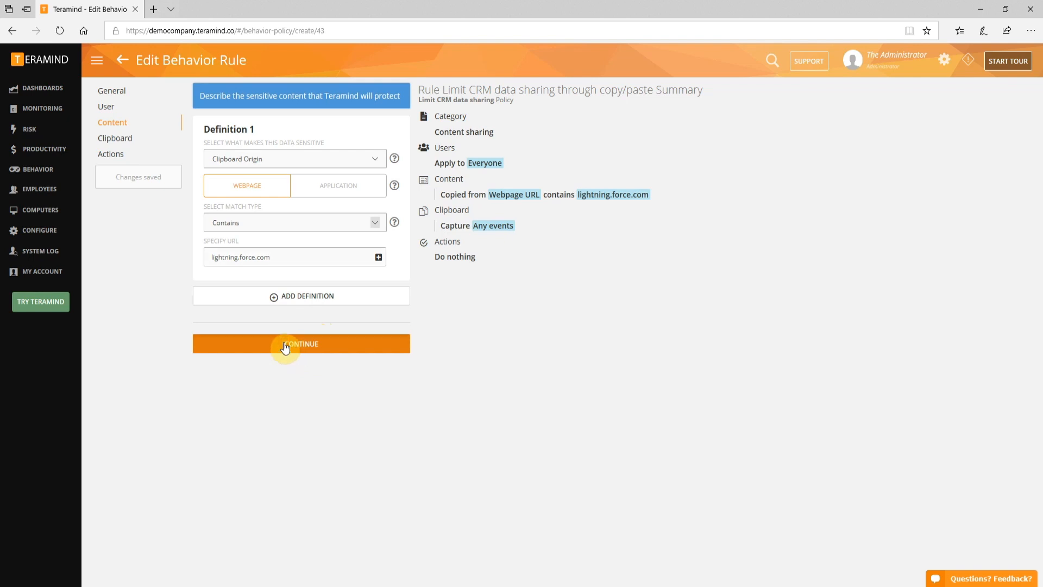
left_click(286, 344)
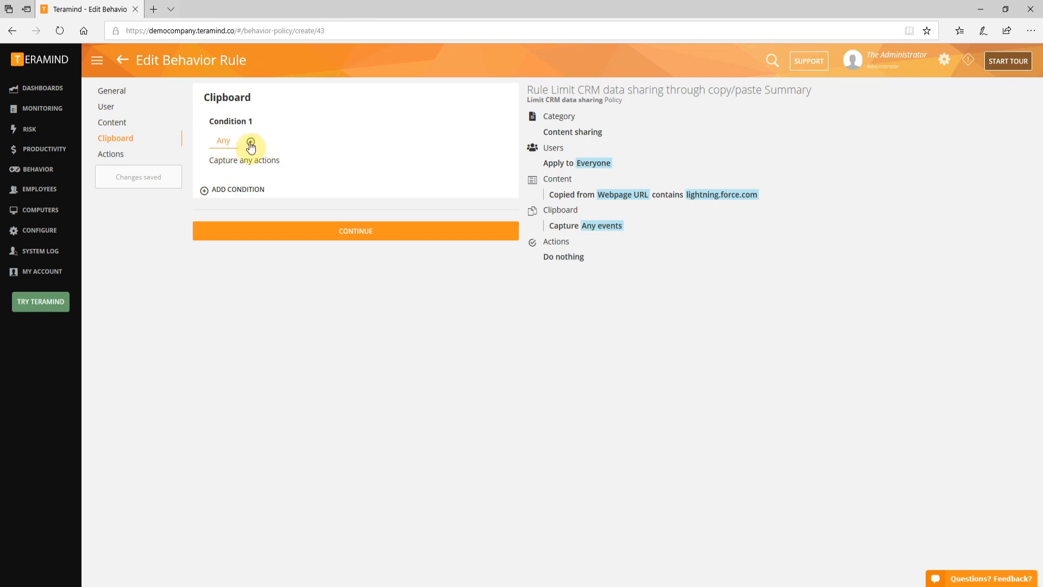
Add a Webpage Url clipboard condition excluding URLs containing lightning.force.com, then continue.
left_click(250, 147)
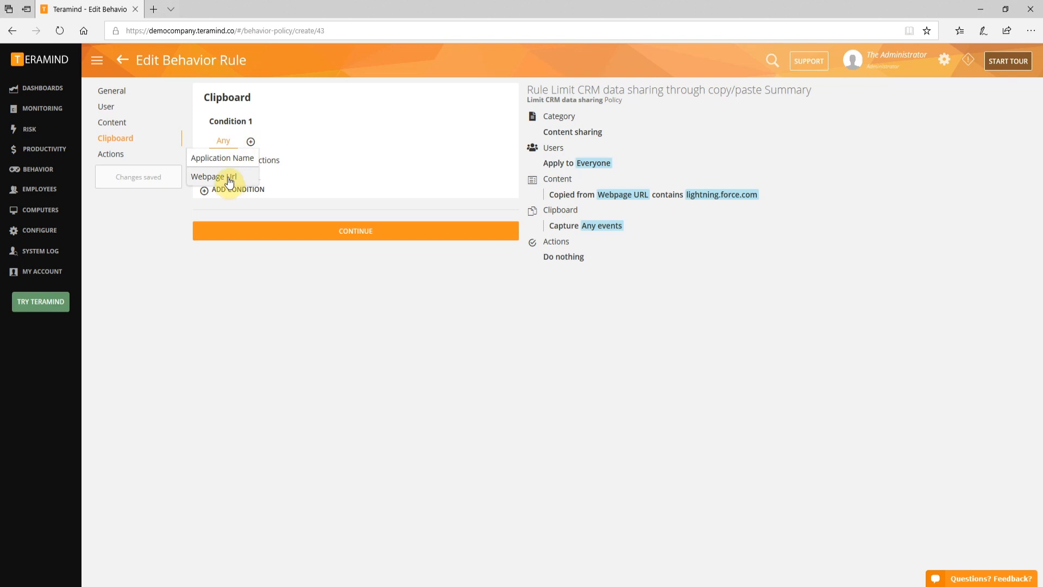
mouse_move(227, 179)
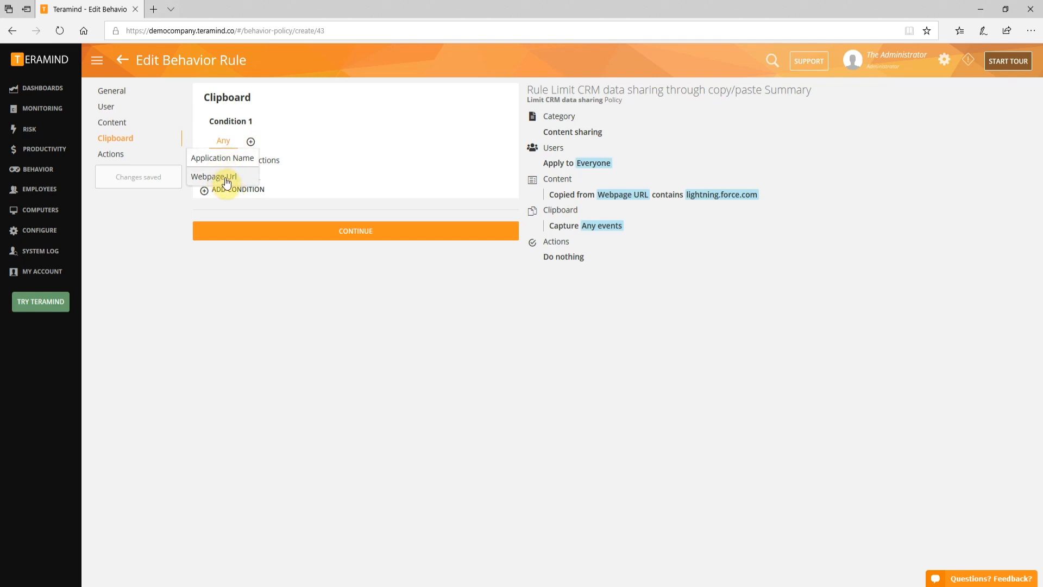
left_click(213, 176)
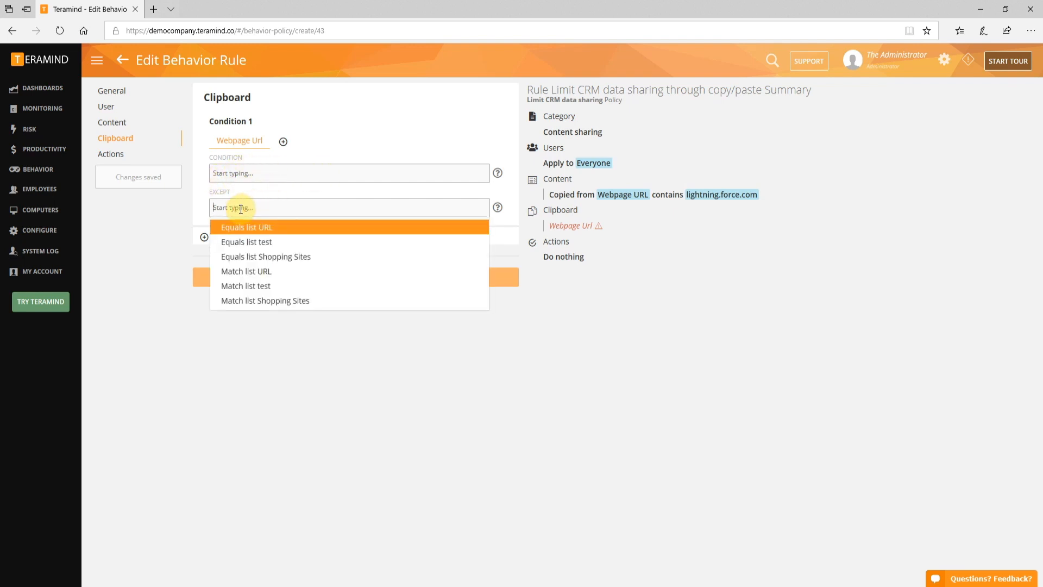
type("l")
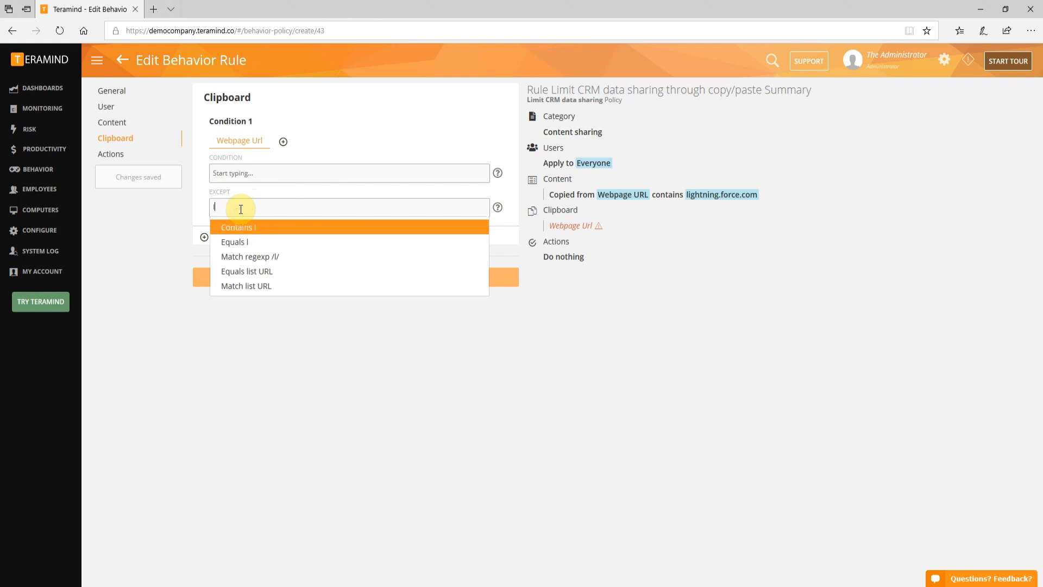
type("lightning")
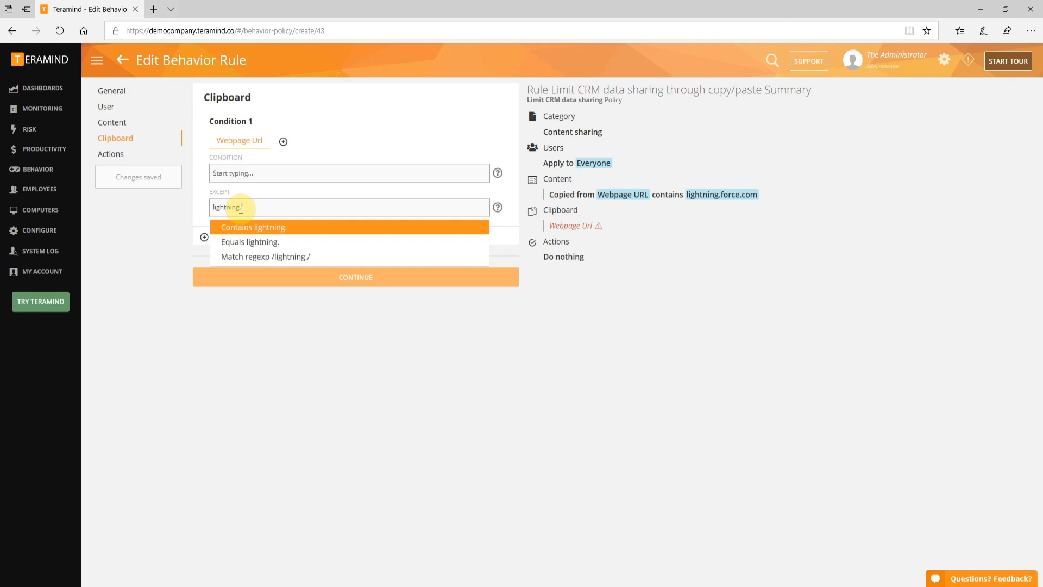
type(".force.com")
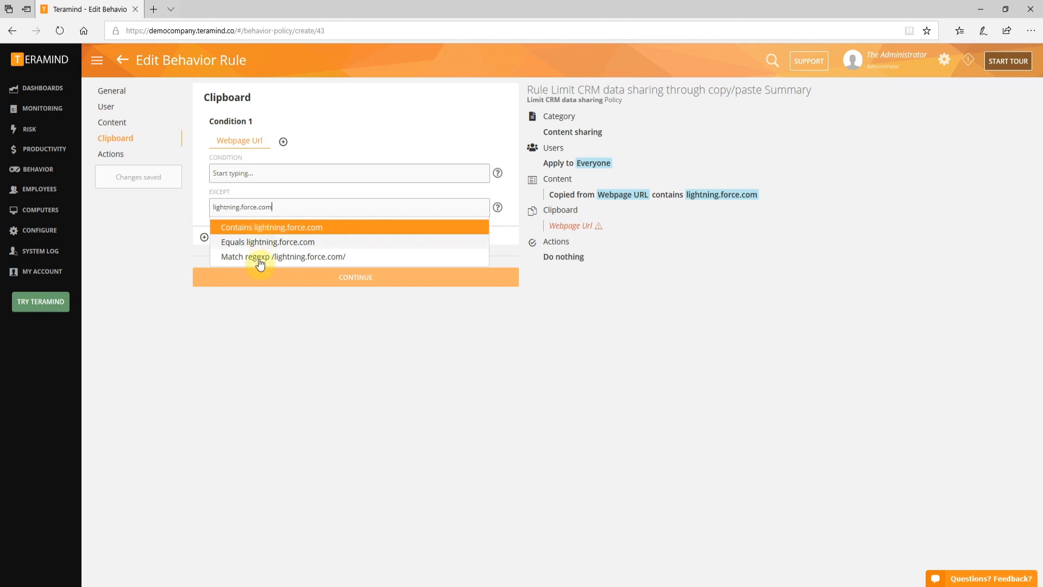
mouse_move(263, 231)
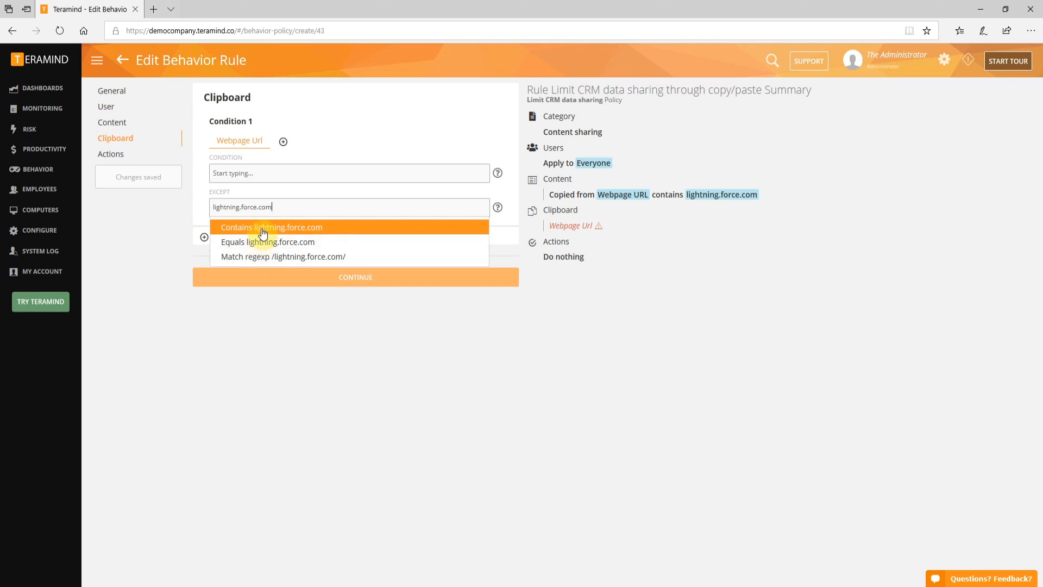
left_click(270, 228)
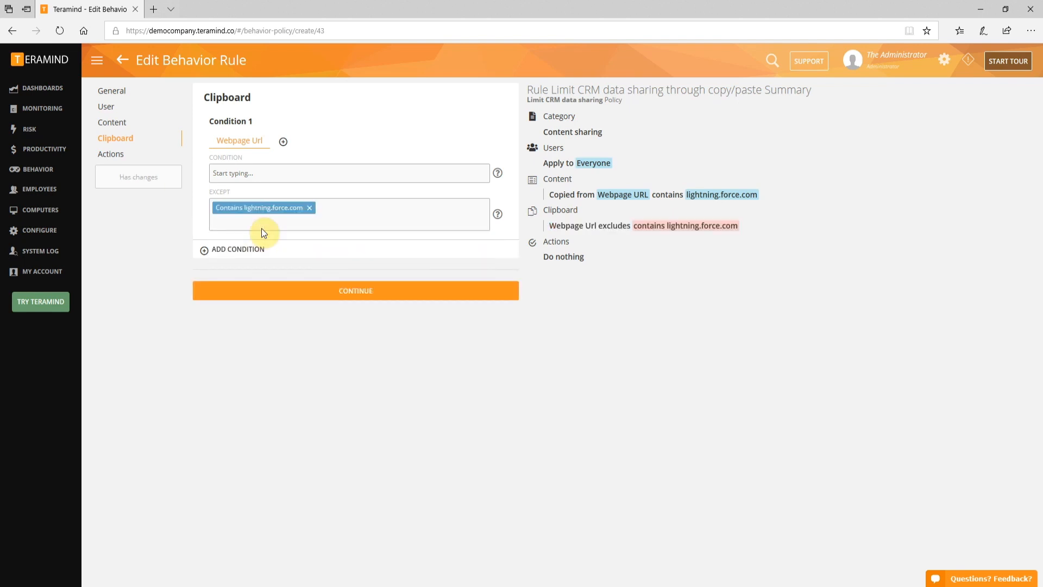
mouse_move(389, 351)
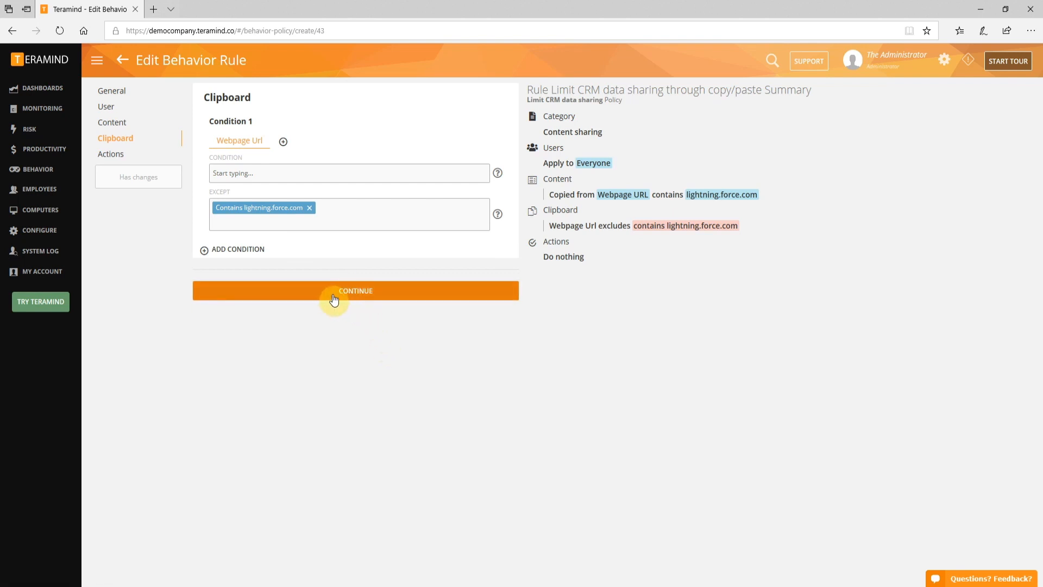
left_click(334, 290)
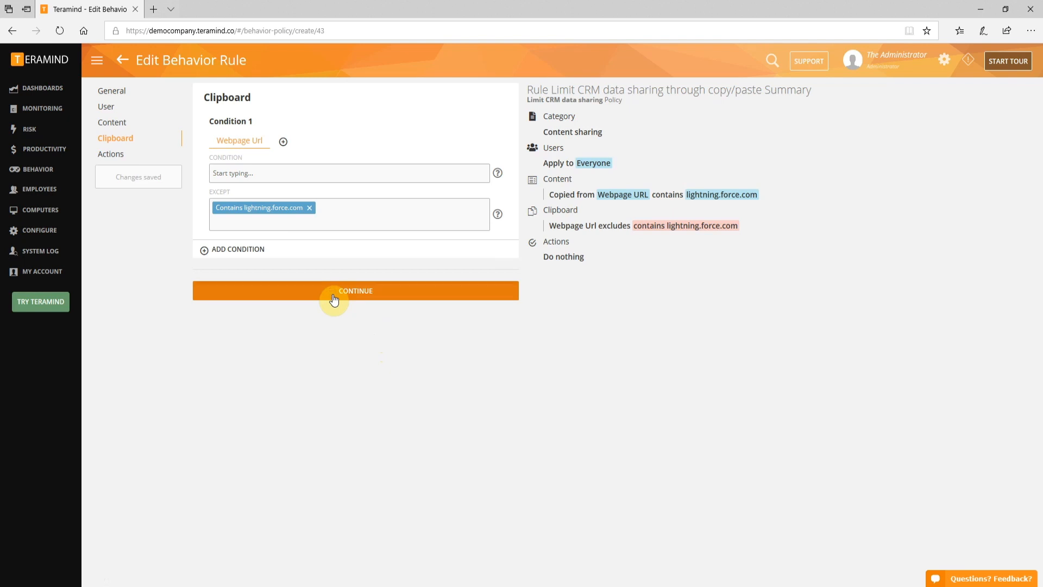
left_click(335, 291)
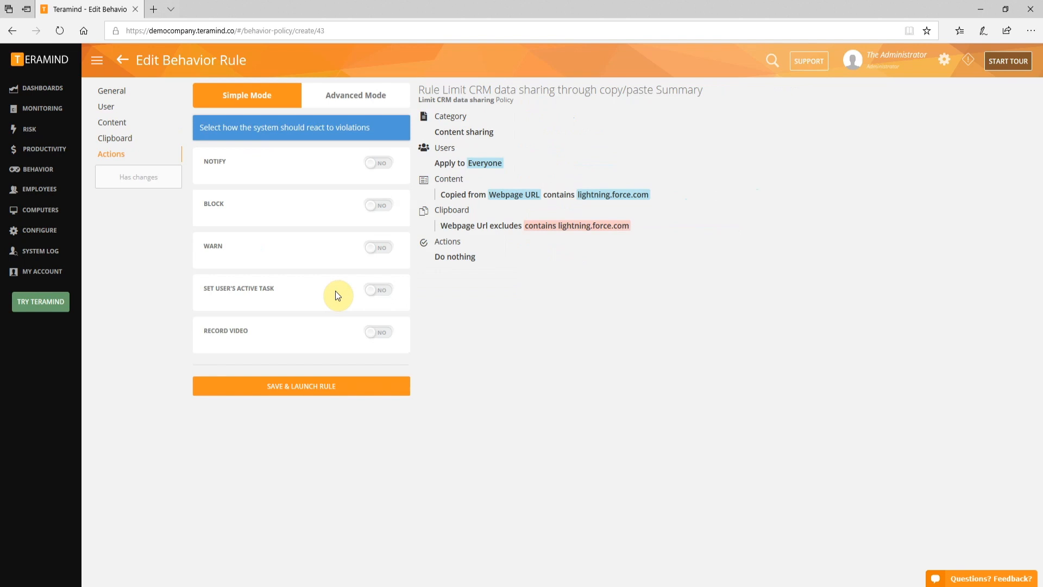
mouse_move(346, 118)
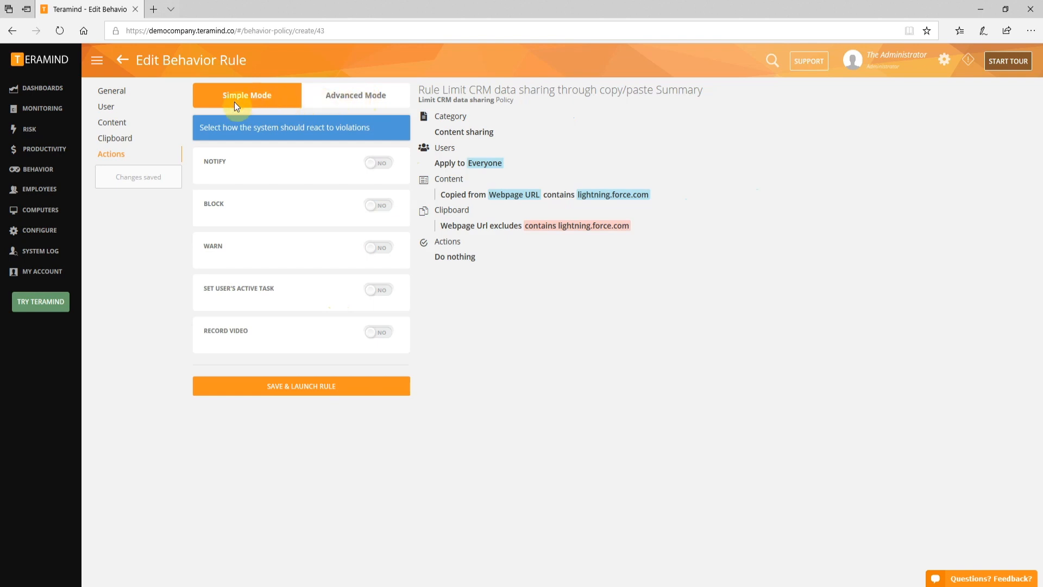
mouse_move(249, 101)
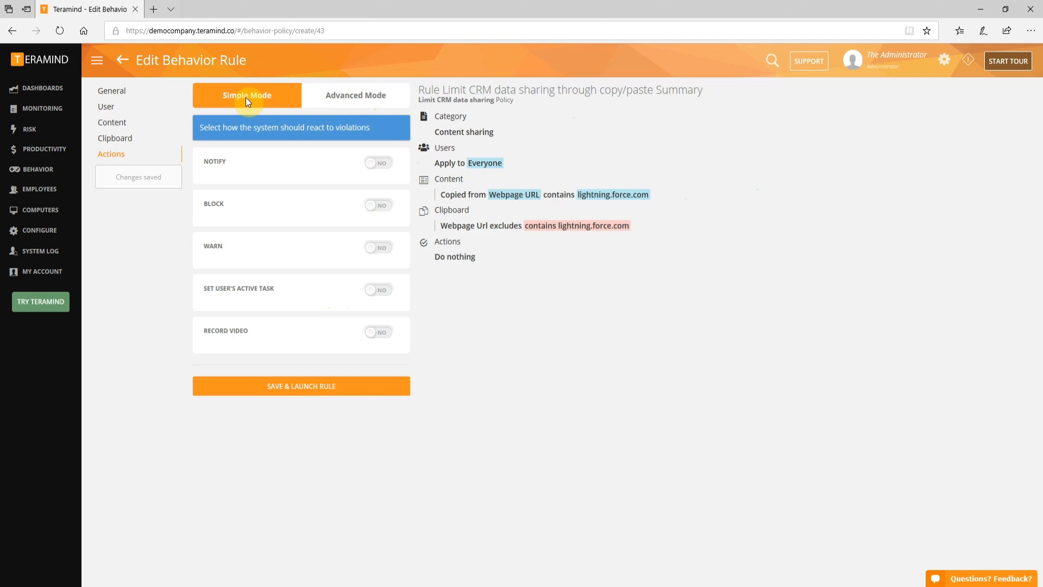
mouse_move(338, 222)
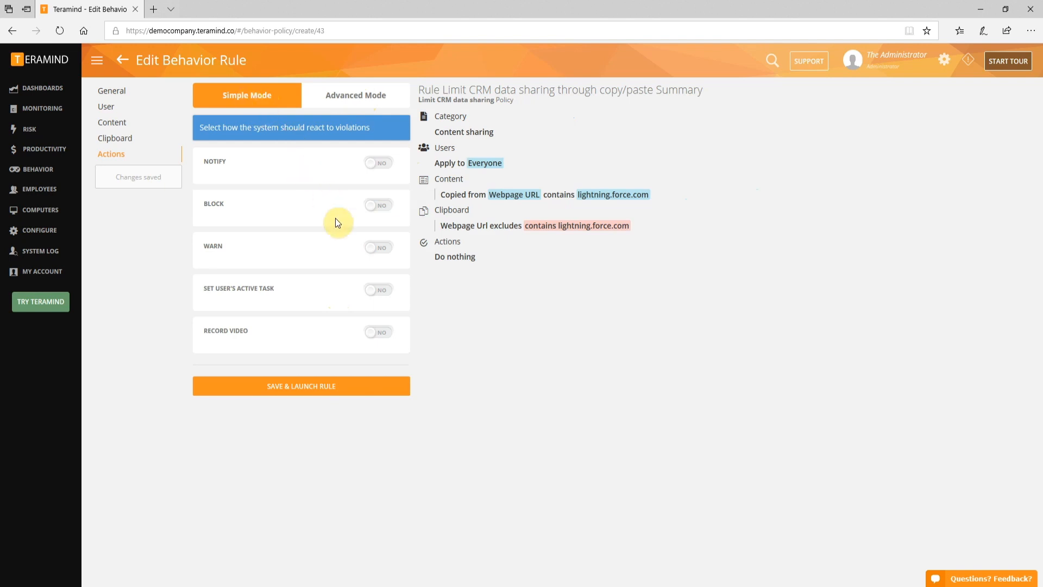
mouse_move(345, 272)
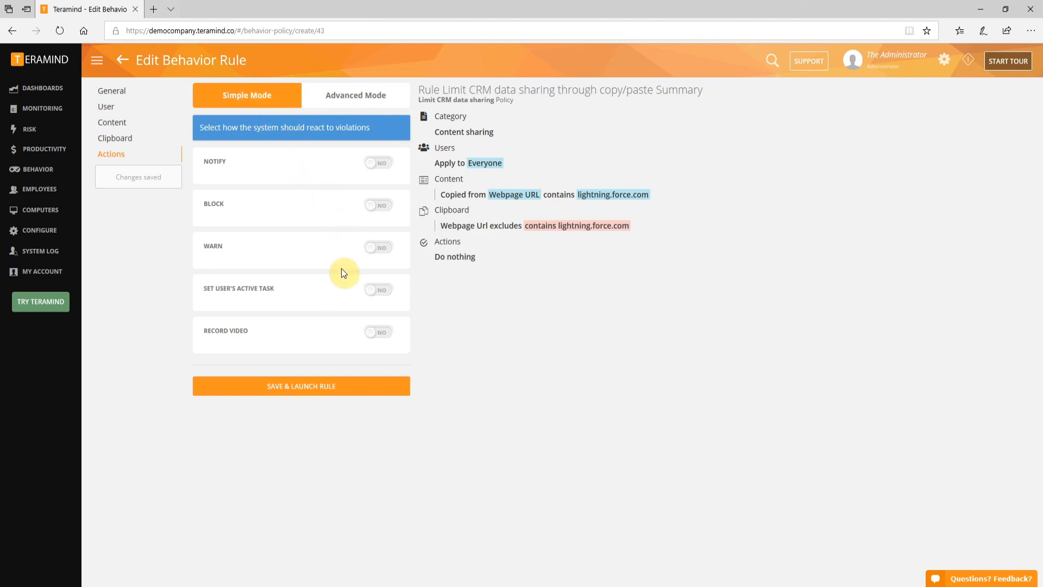
mouse_move(363, 199)
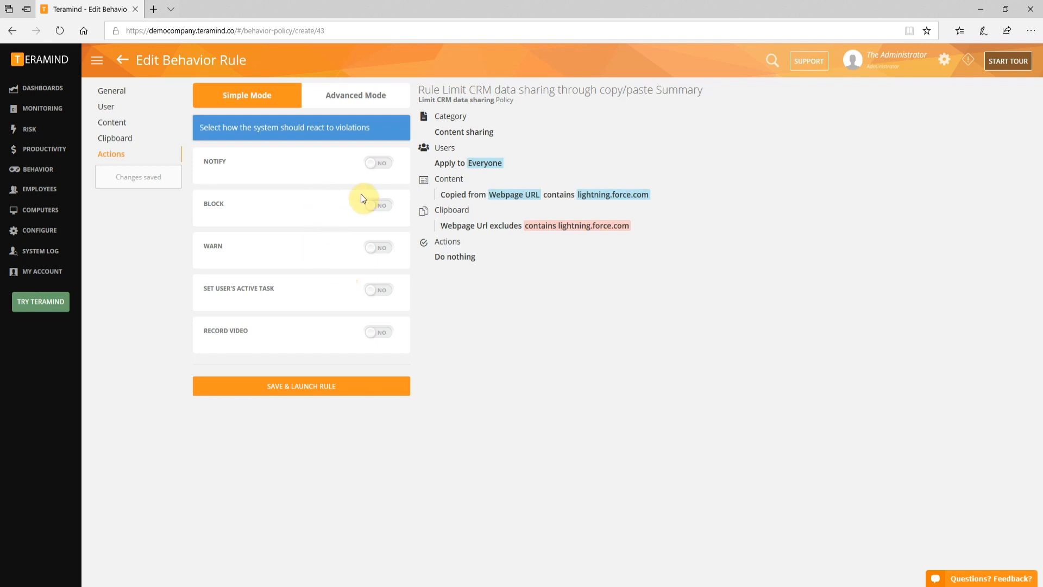
mouse_move(373, 208)
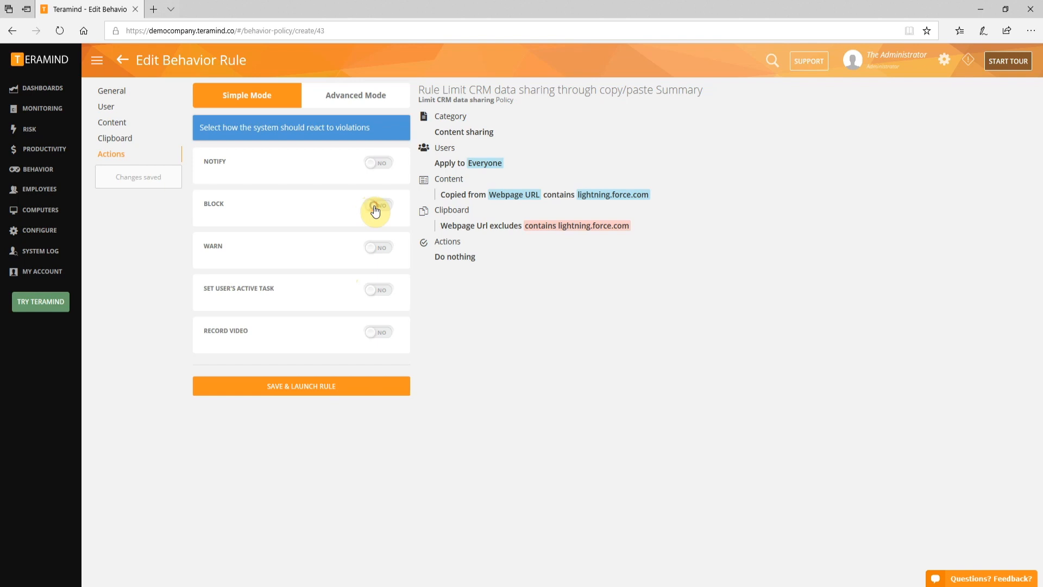
Enable Block with message 'You are not allowed to copy customer data from the CRM' and launch.
left_click(376, 208)
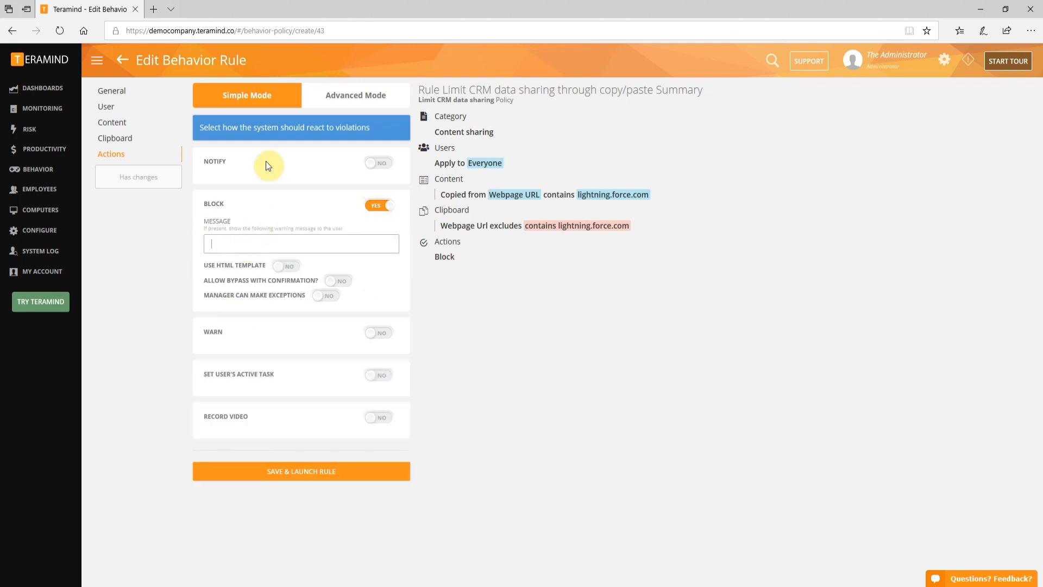
type("You are not allowed to")
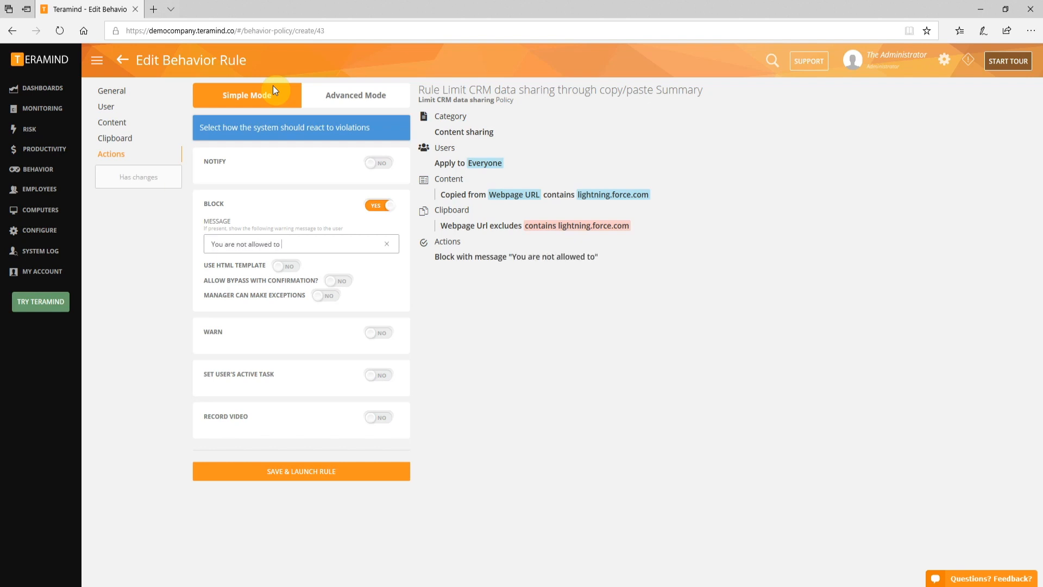
type("copy c")
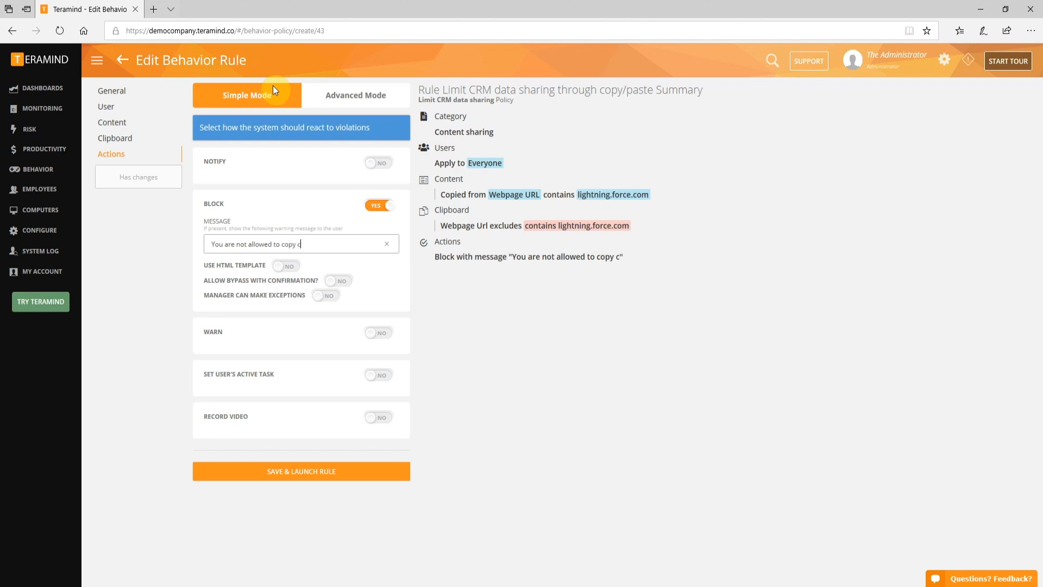
type("ustomer data from the CRM")
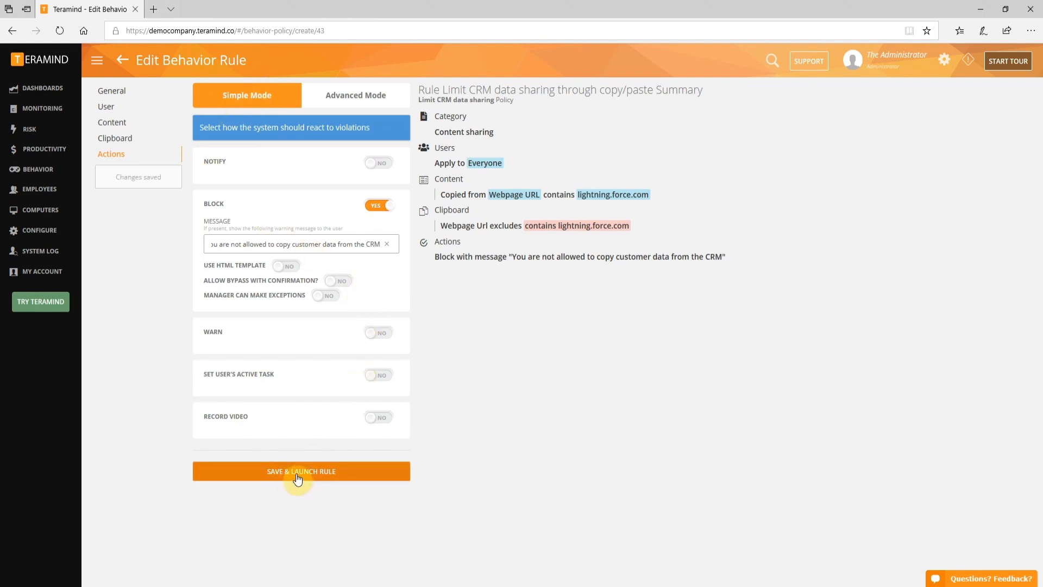
left_click(302, 471)
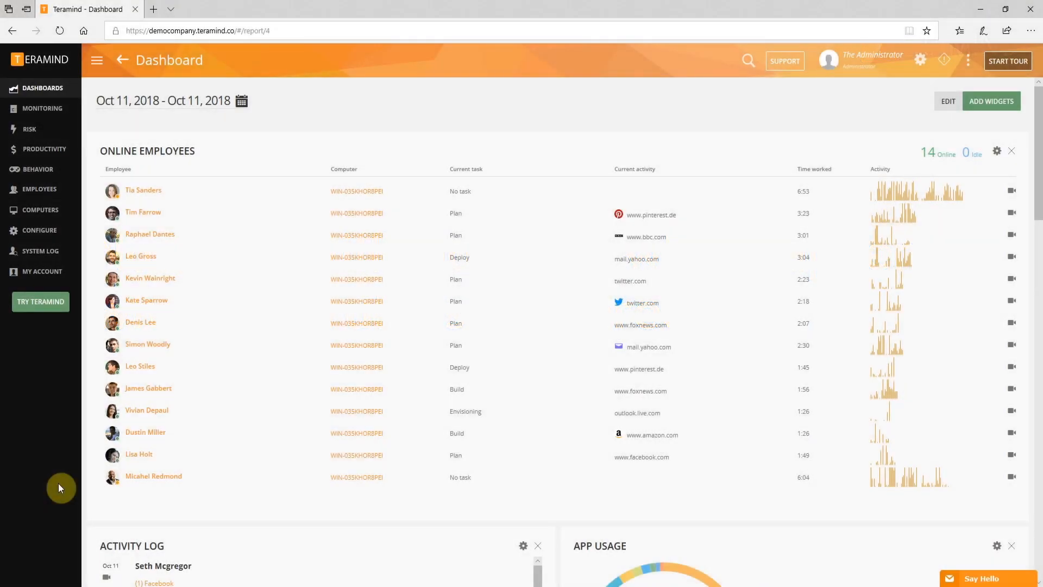
mouse_move(64, 358)
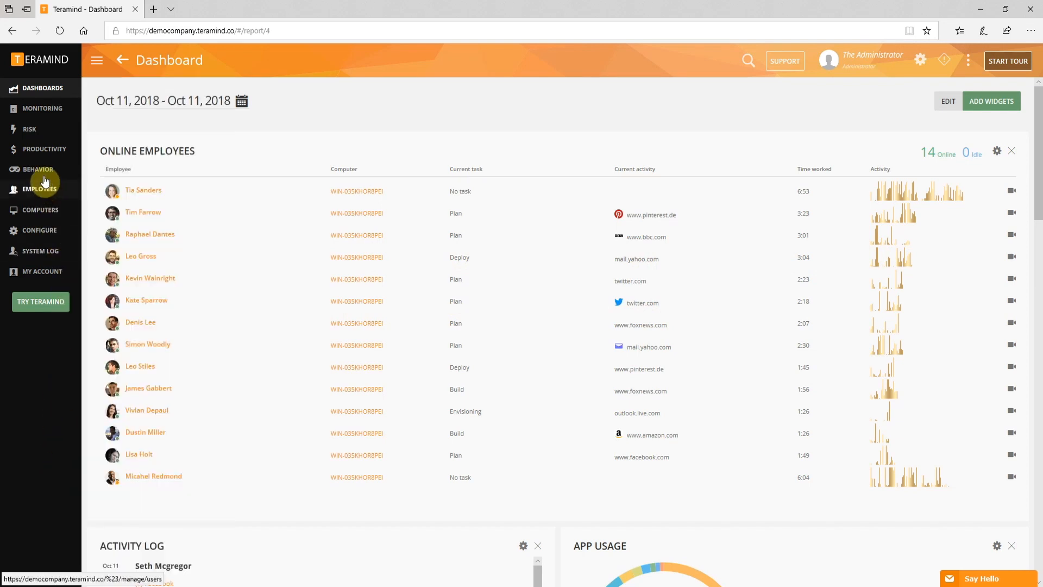
Go to Behavior > Alerts to see recent rule violations.
left_click(38, 169)
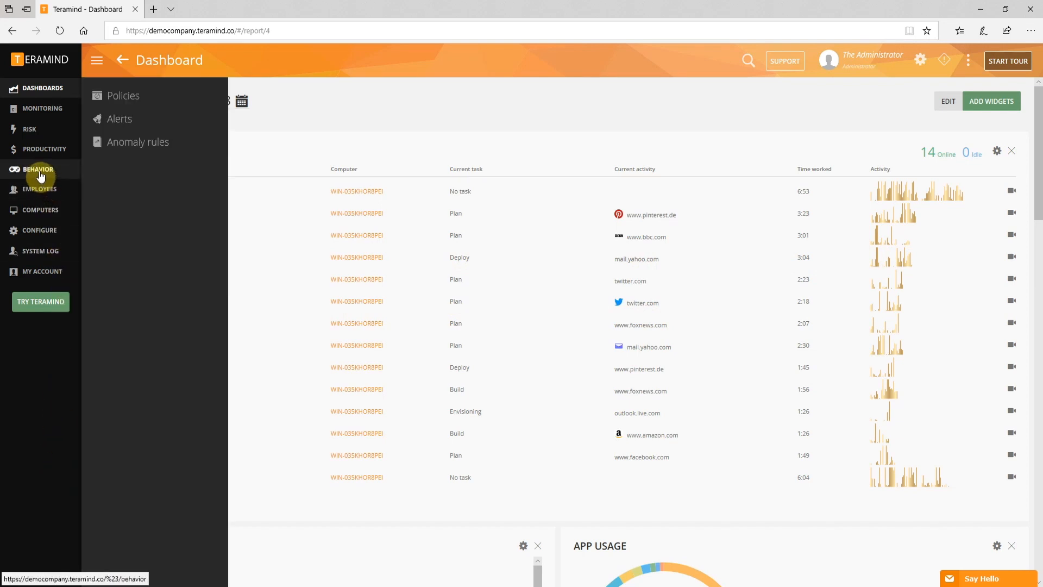
mouse_move(103, 152)
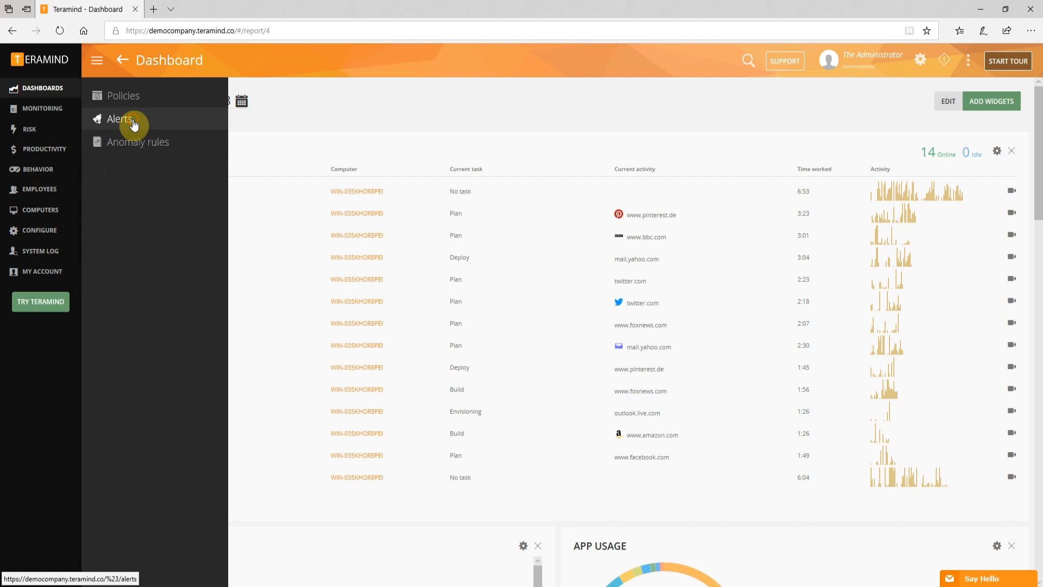
left_click(120, 118)
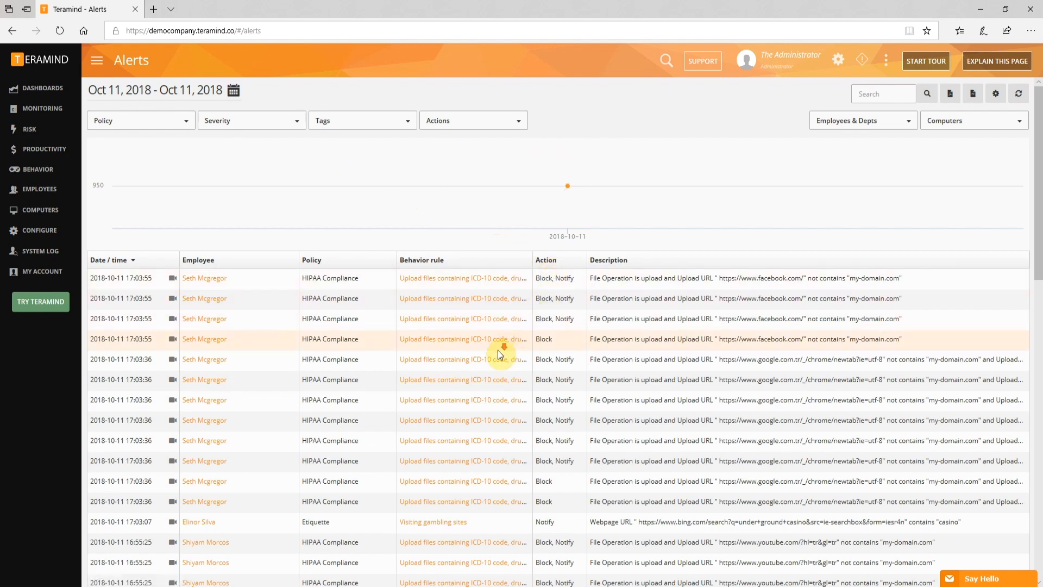
scroll("down", 3)
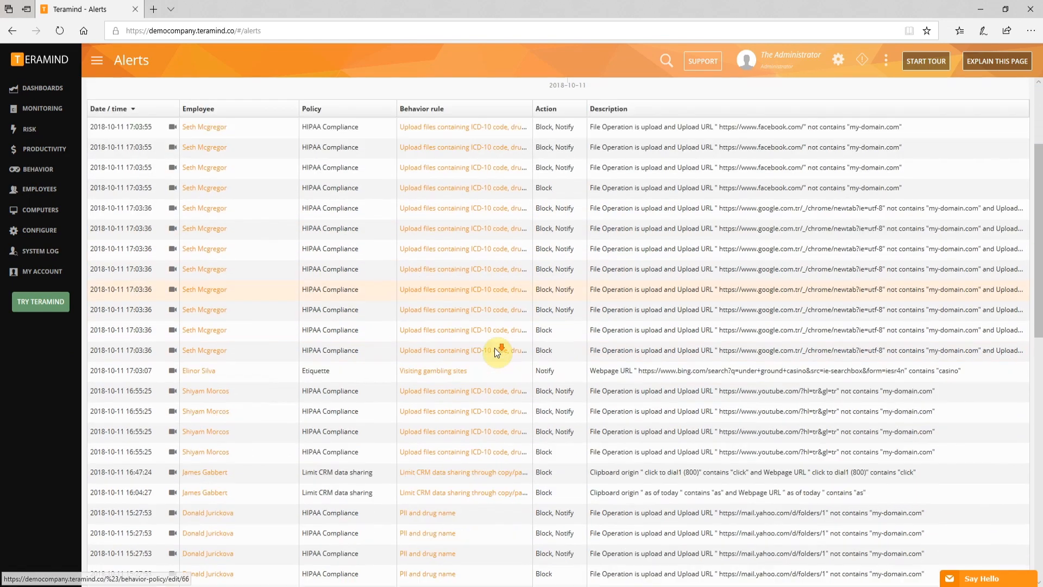
scroll("down", 3)
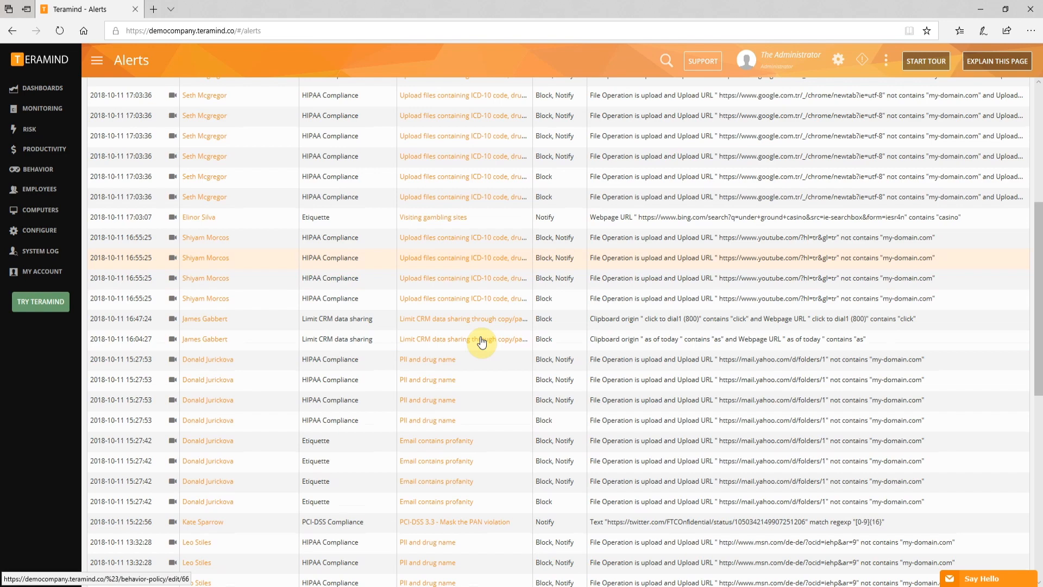
mouse_move(448, 322)
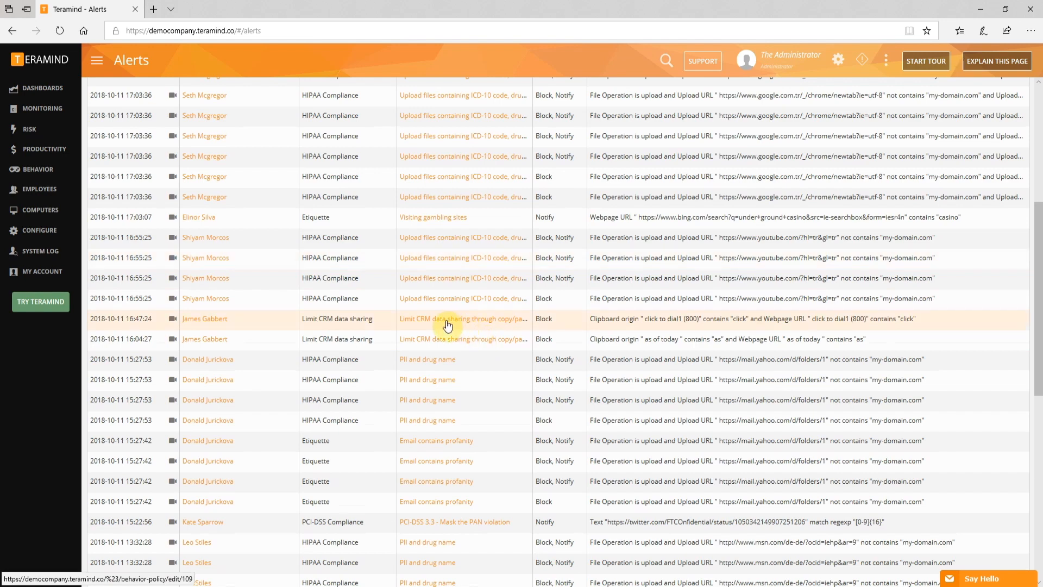
mouse_move(466, 344)
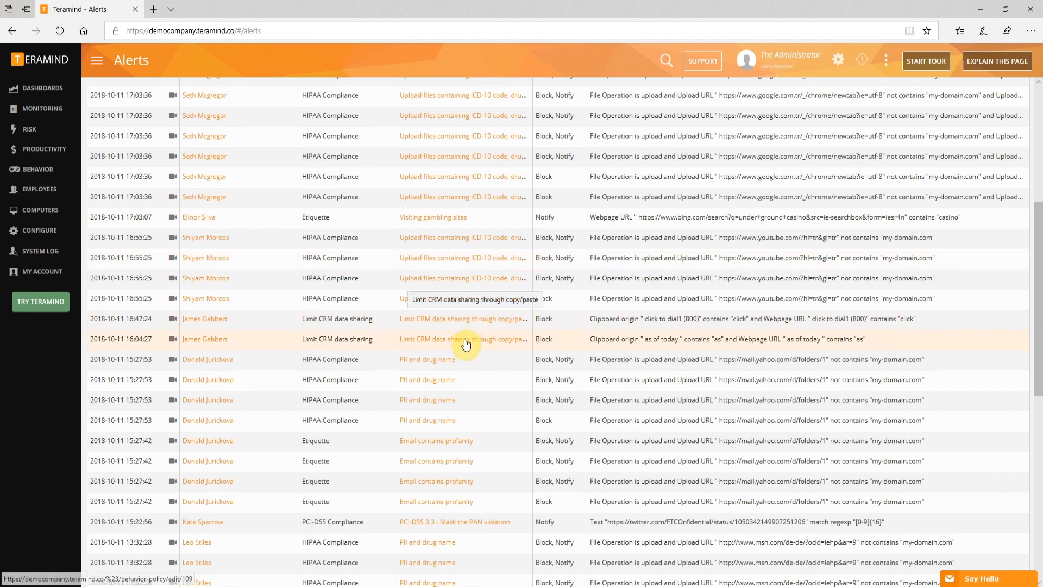
mouse_move(416, 330)
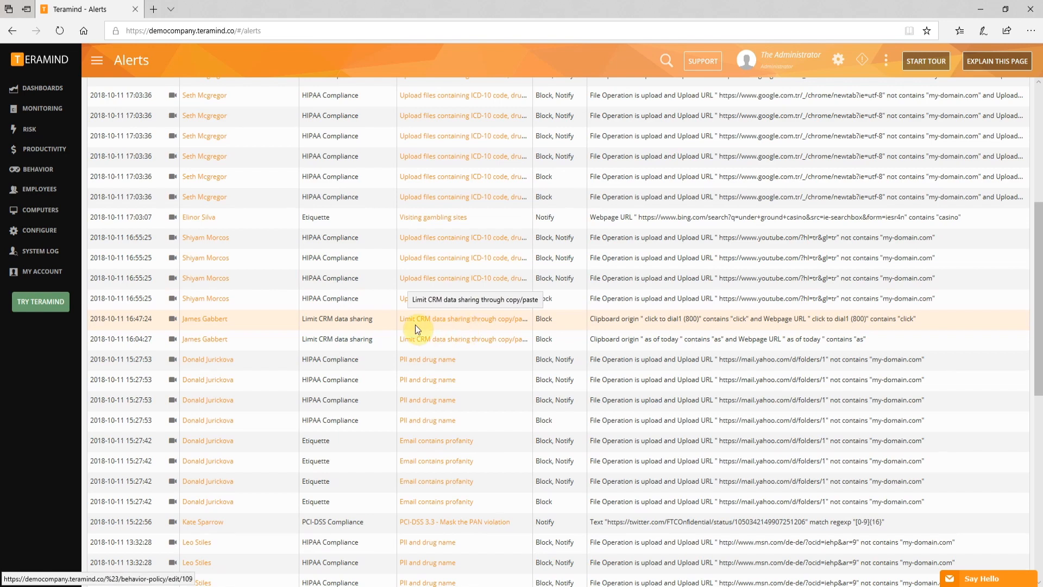
mouse_move(402, 327)
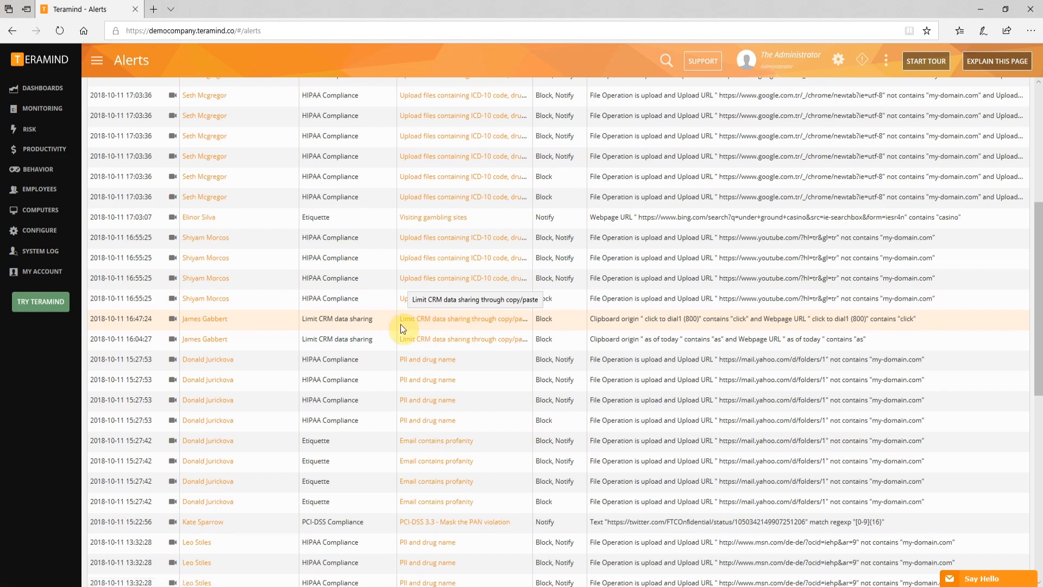
mouse_move(282, 332)
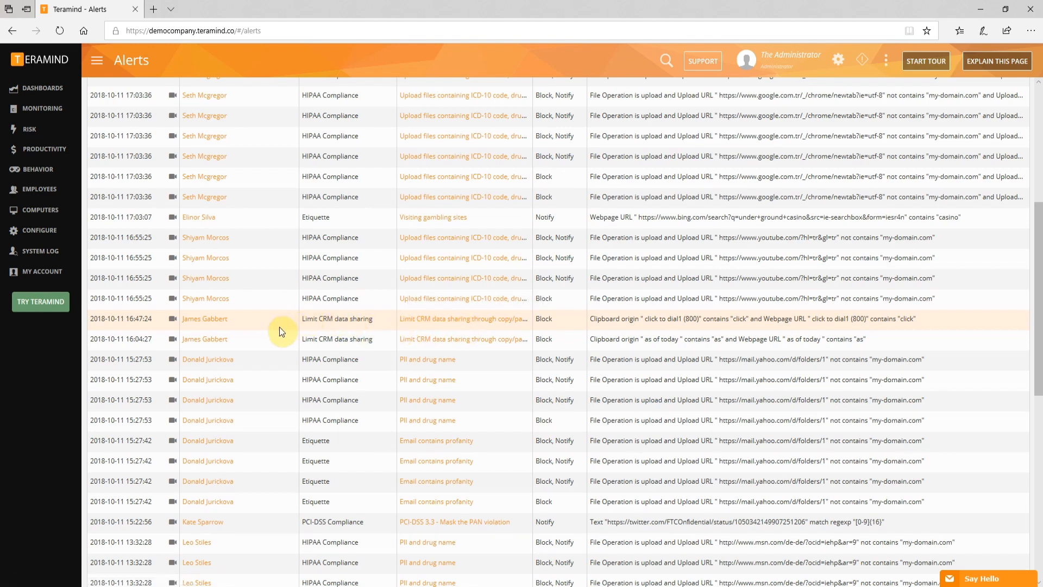
mouse_move(240, 329)
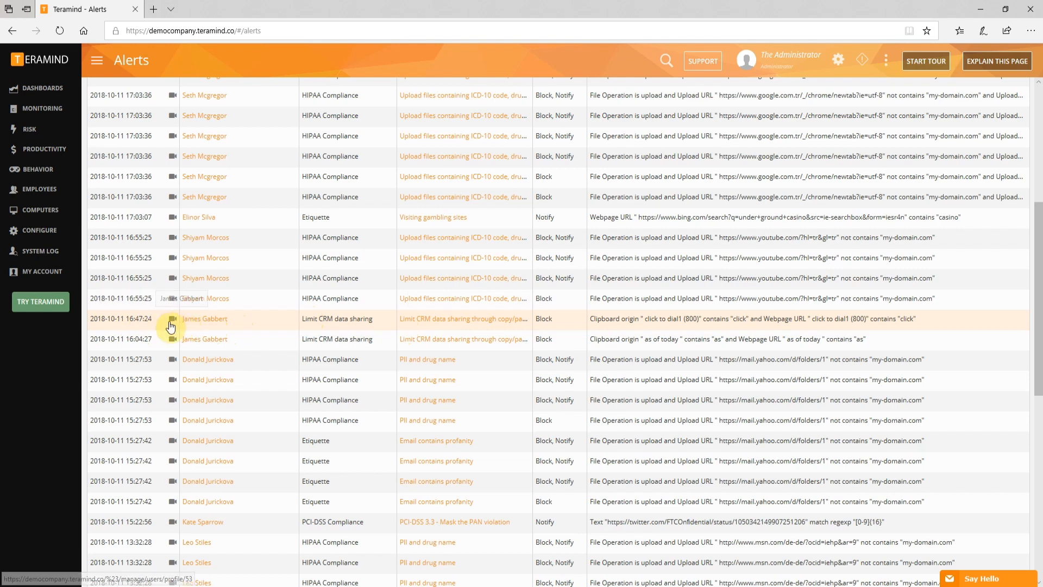
mouse_move(172, 325)
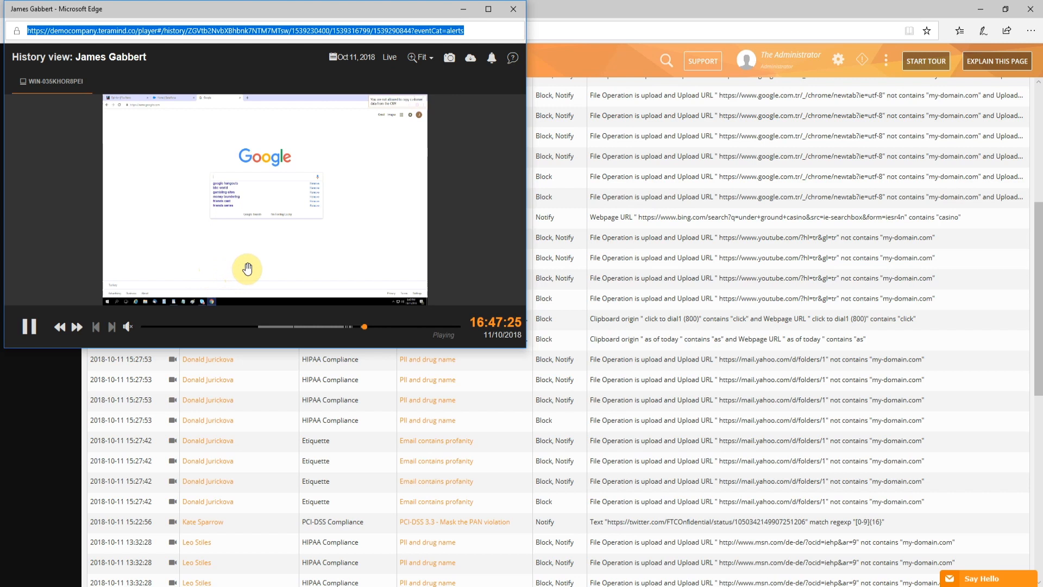
mouse_move(267, 265)
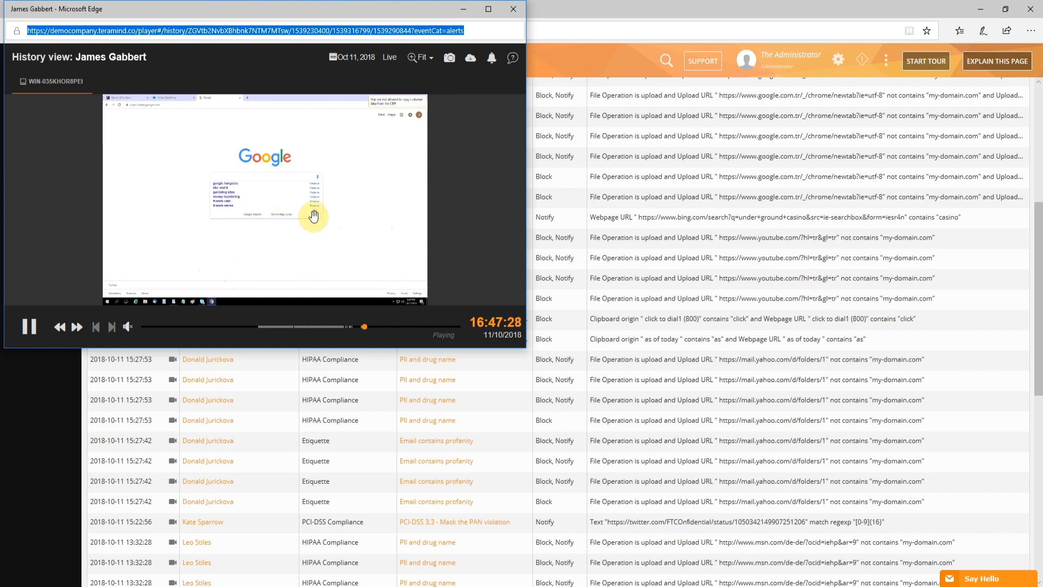
mouse_move(444, 158)
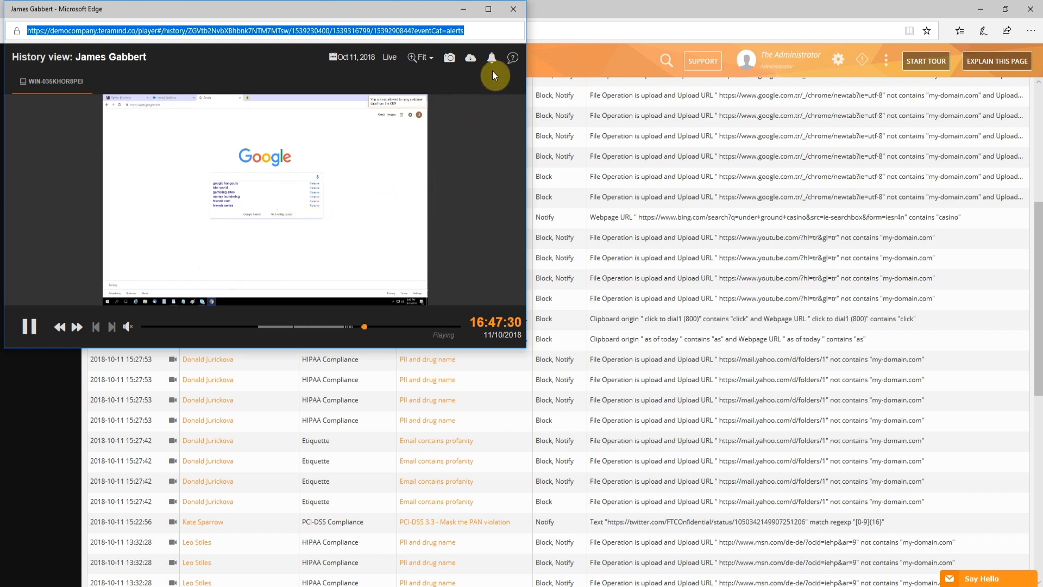
mouse_move(492, 59)
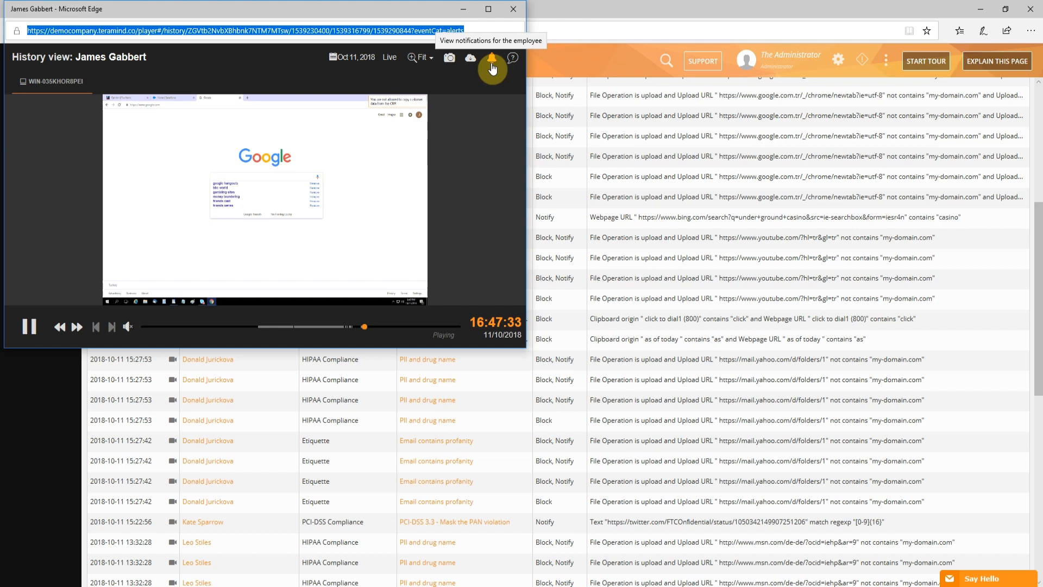
Show the notifications panel listing Limit CRM data sharing violations during session playback.
left_click(491, 58)
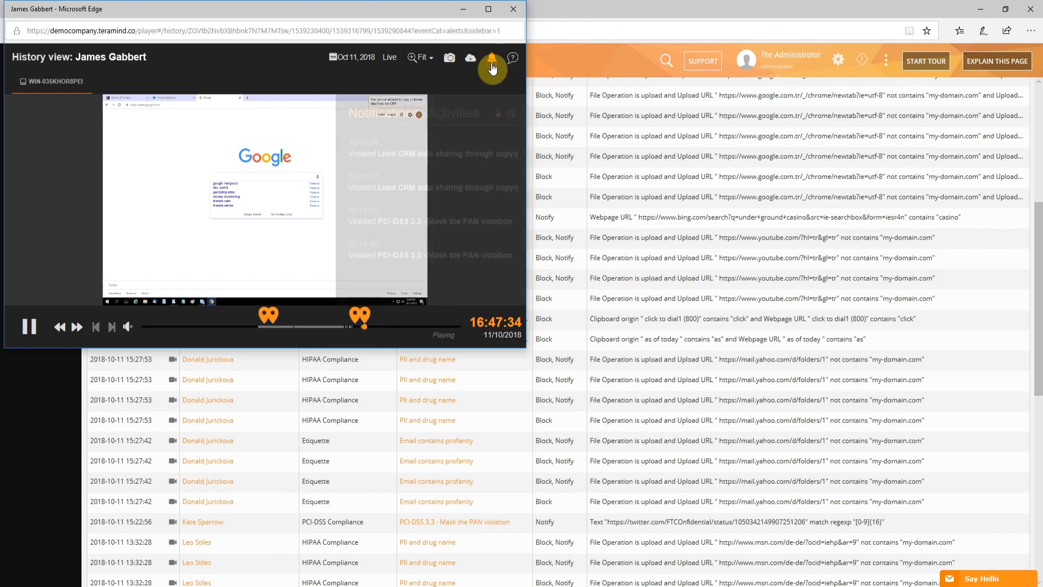
left_click(491, 58)
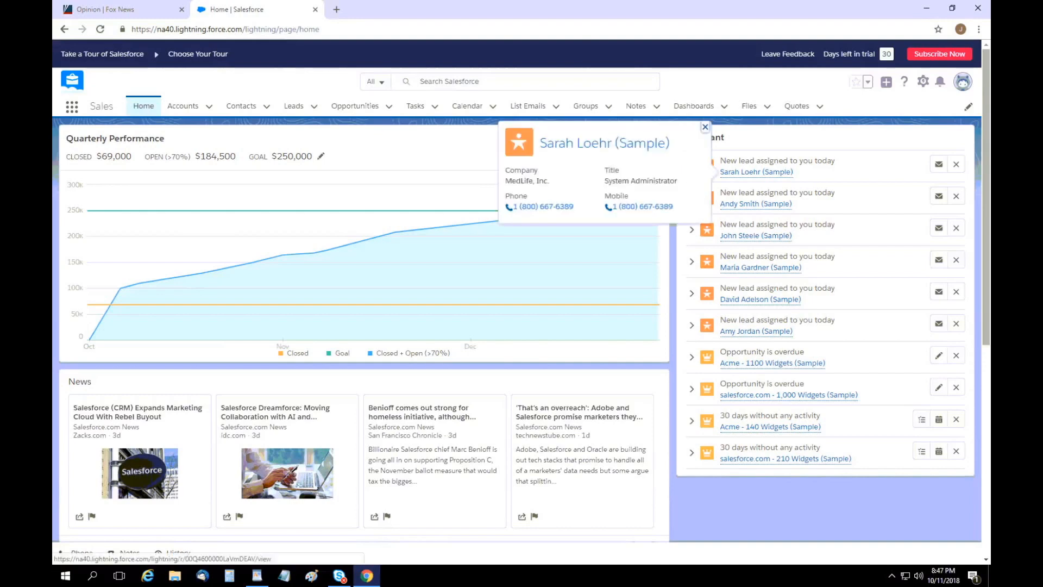
mouse_move(634, 206)
type("googl")
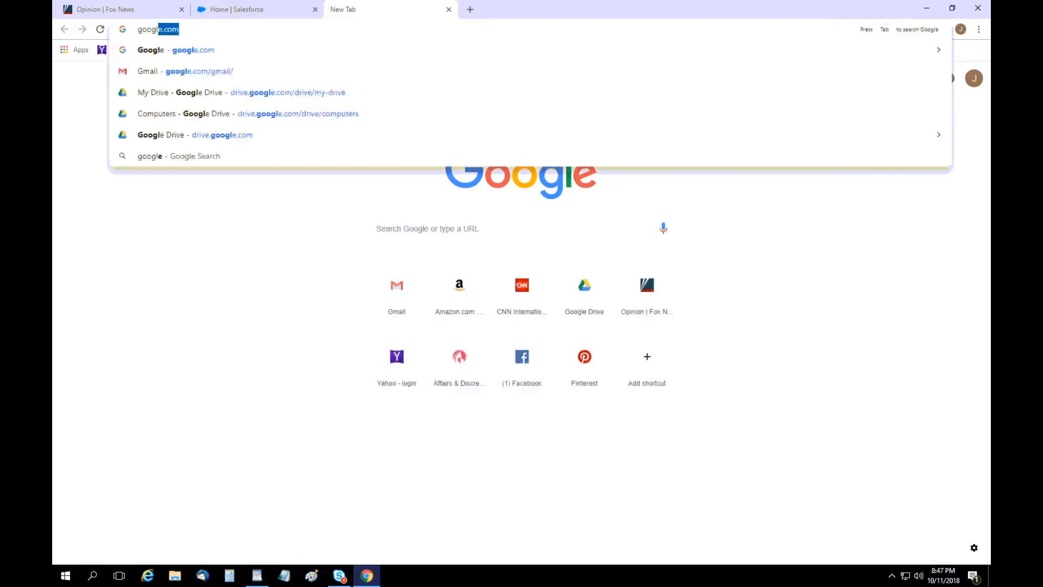
Load google.com in a new Chrome tab beside the Salesforce tab.
key("Enter")
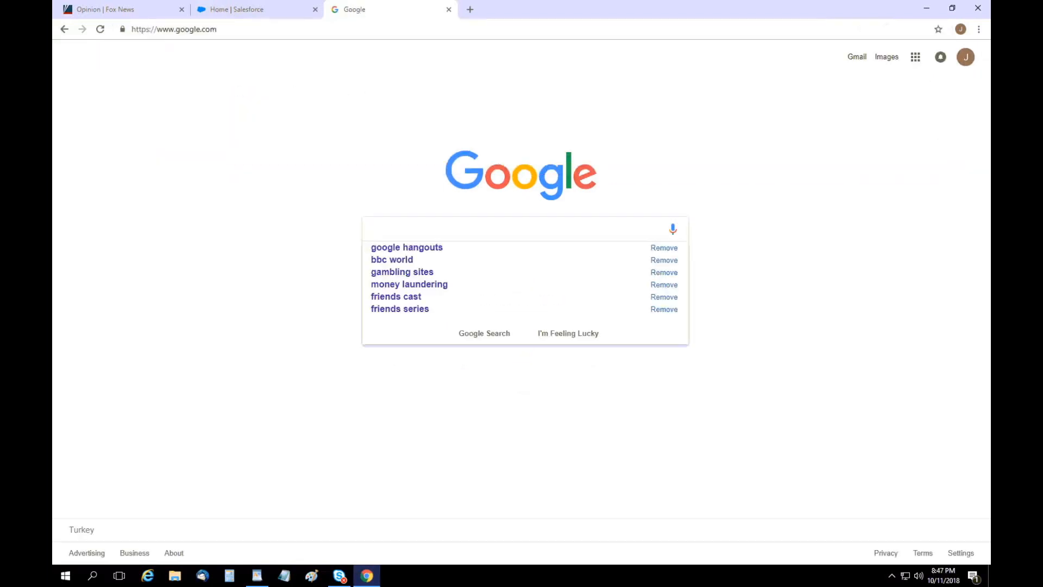